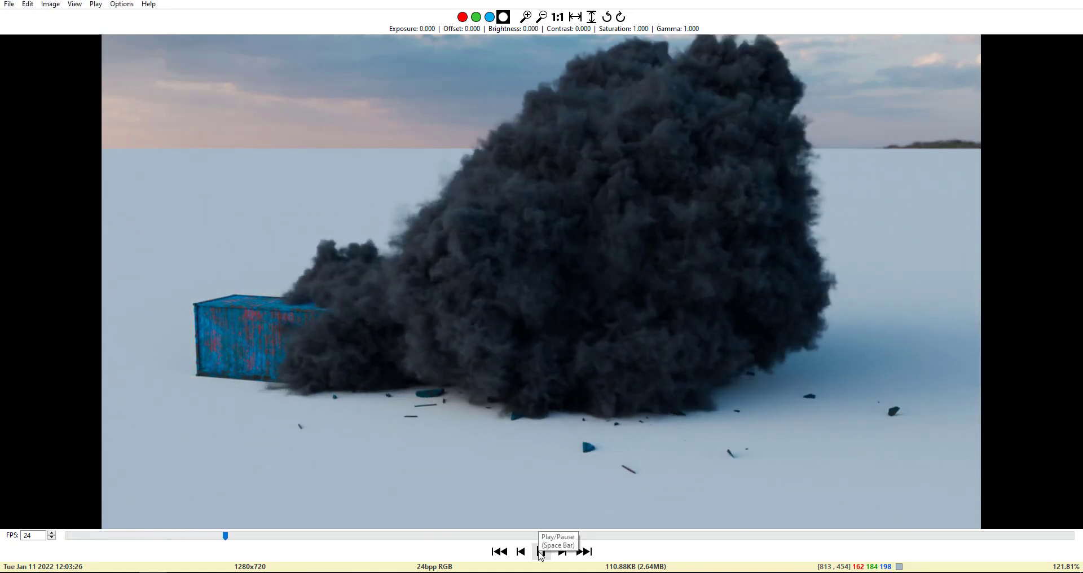
- Play the rendered container explosion frames in MPlay, then return to Houdini
left_click(541, 551)
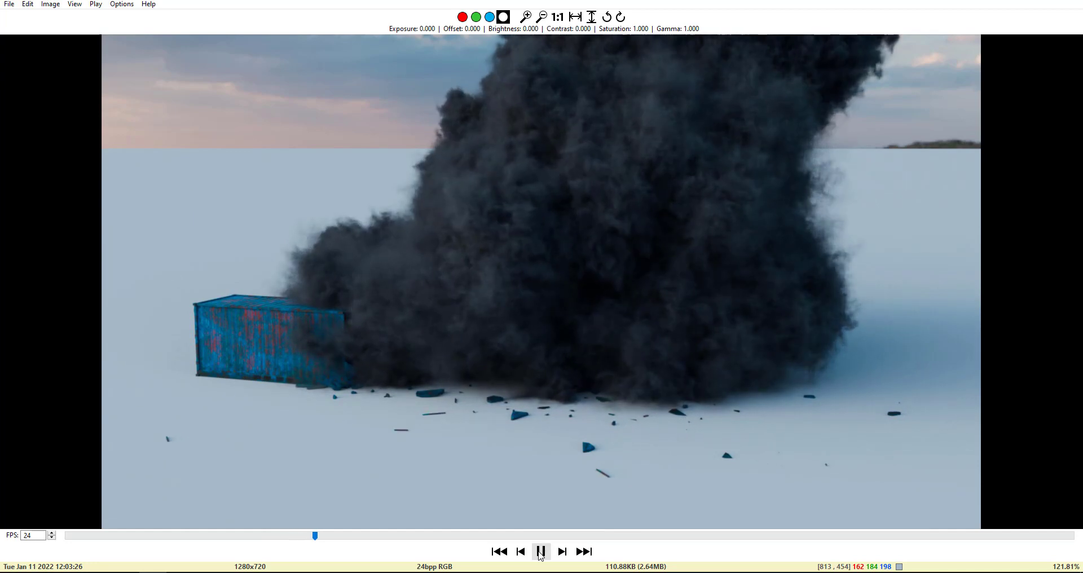
left_click(541, 551)
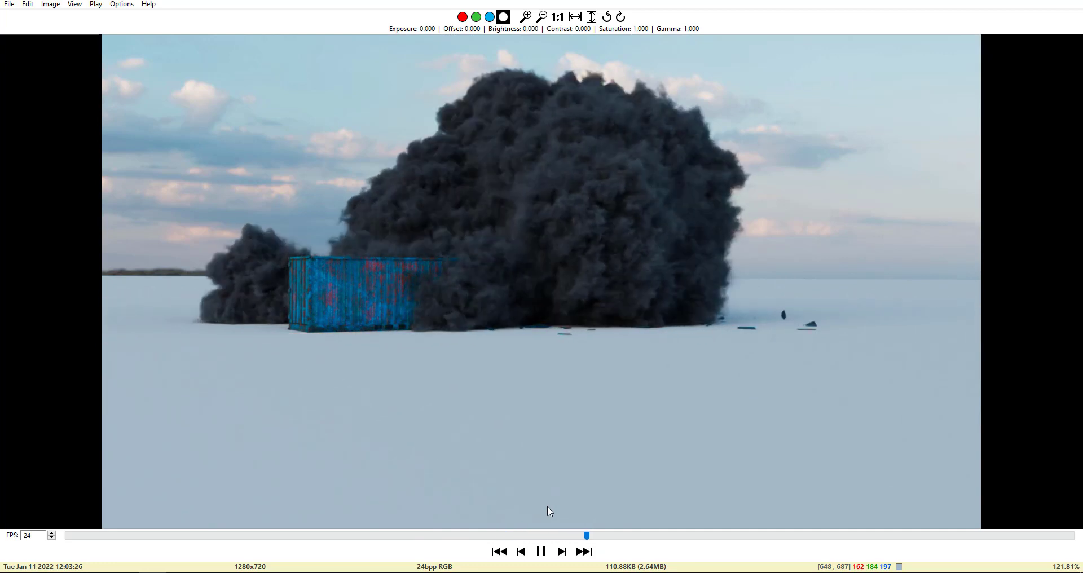
left_click(541, 551)
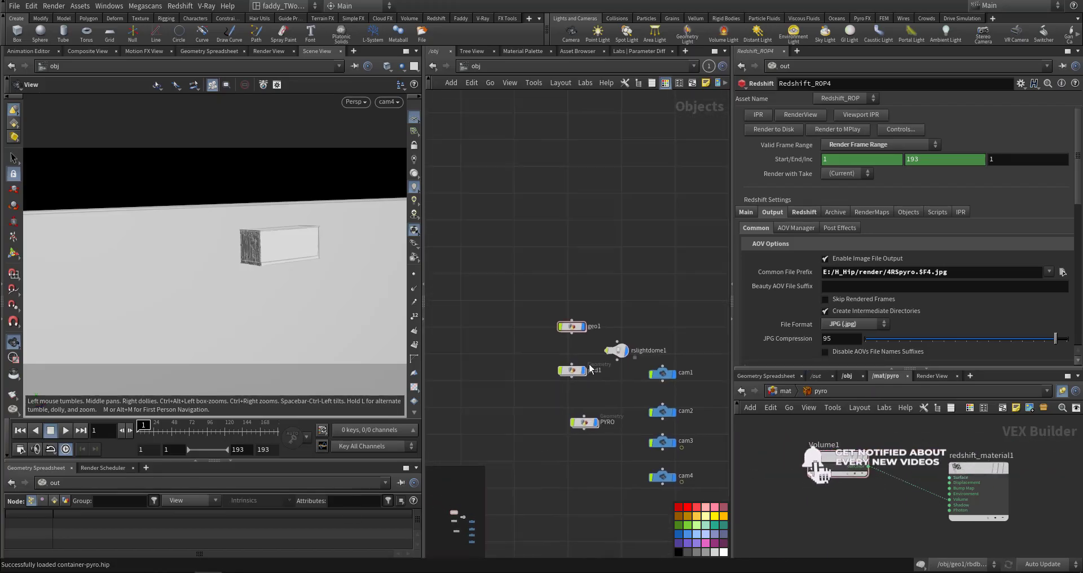
- Dive into geo1 and display file1, then material1, to see the textured container
left_click(566, 310)
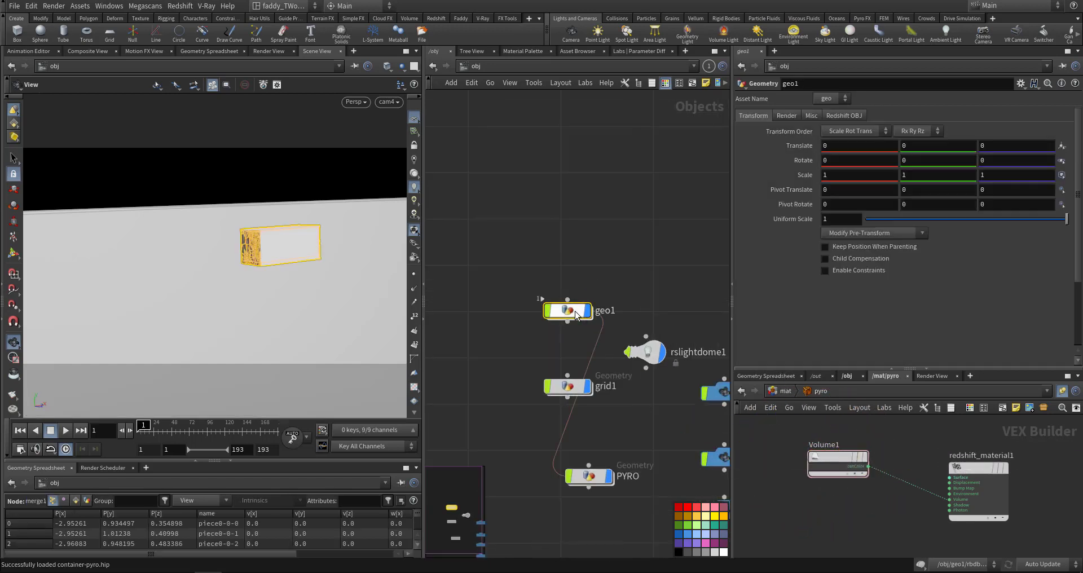
double_click(568, 310)
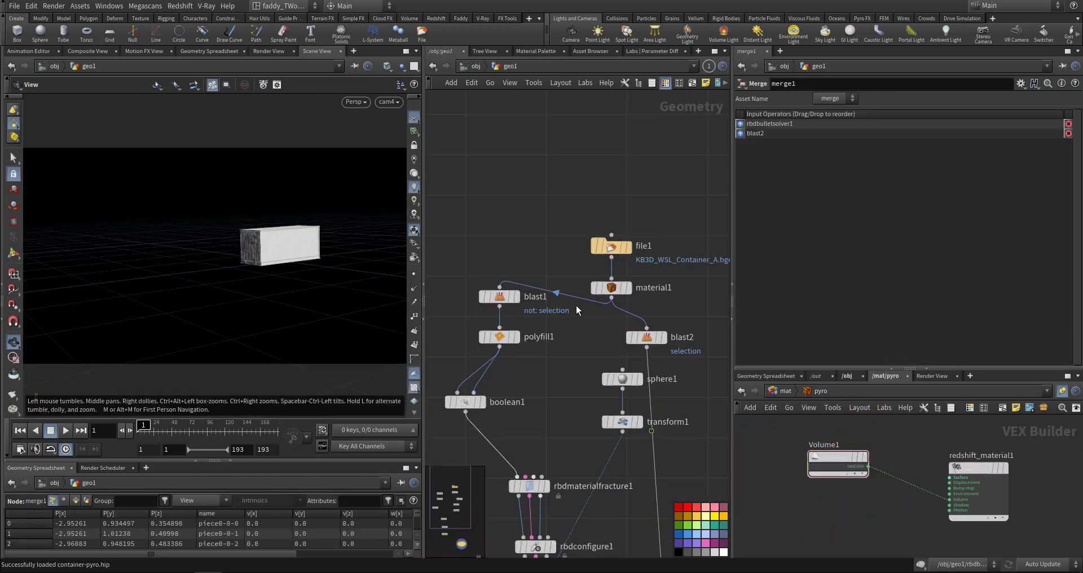
left_click(610, 246)
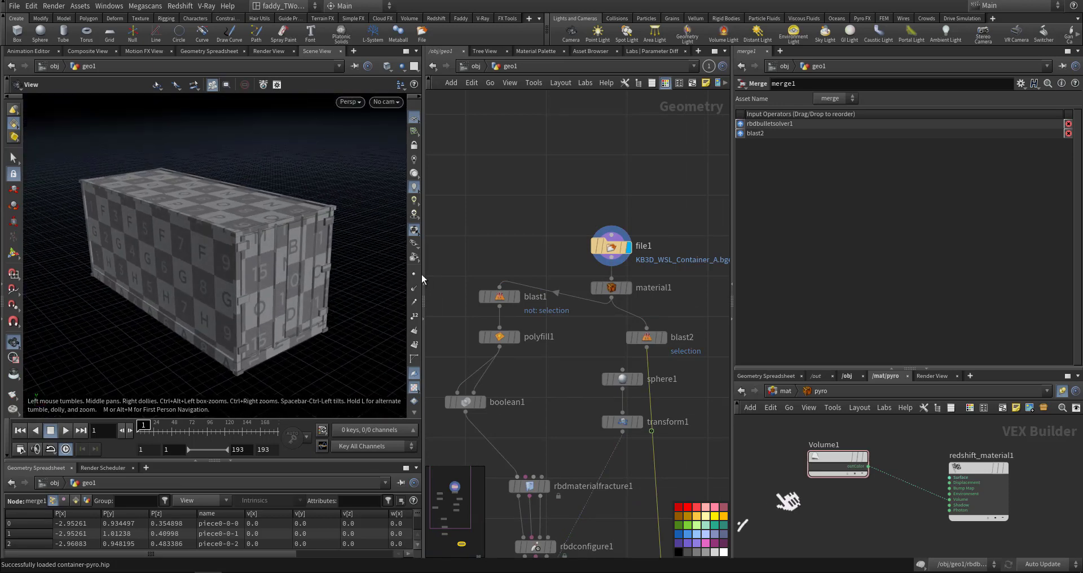
left_click(610, 288)
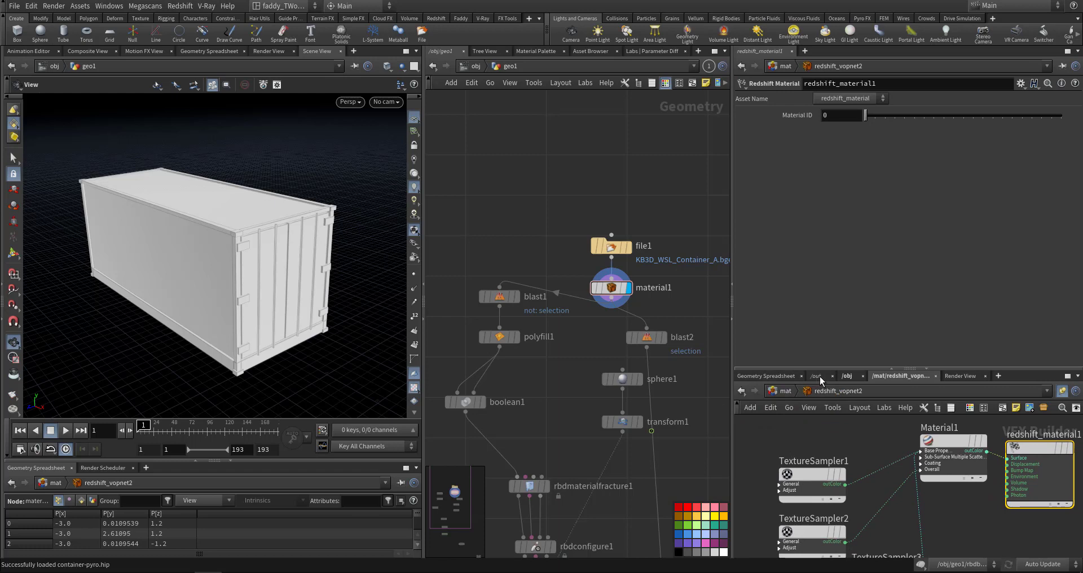
mouse_move(378, 145)
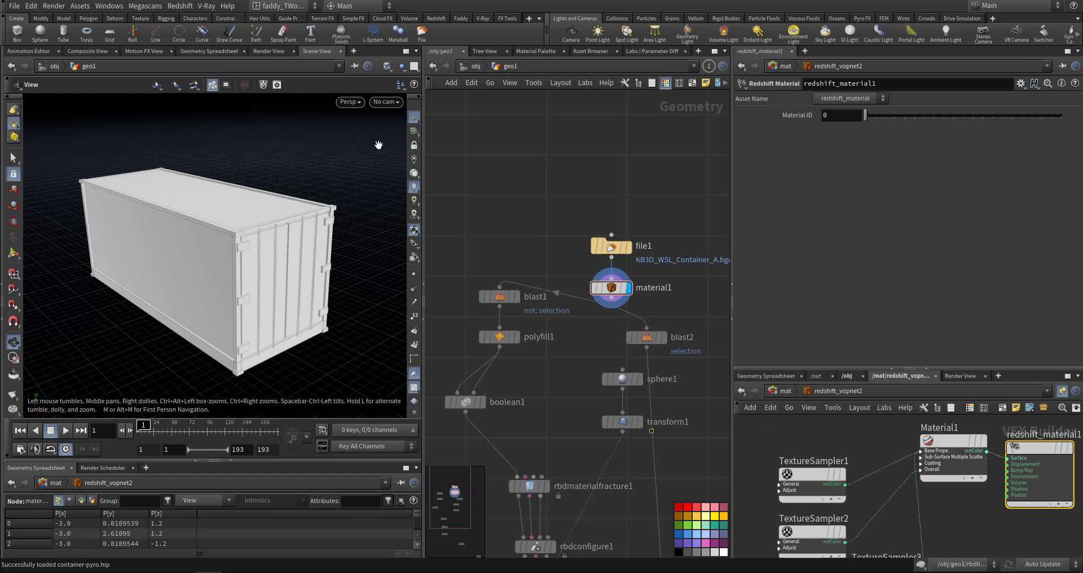
mouse_move(292, 308)
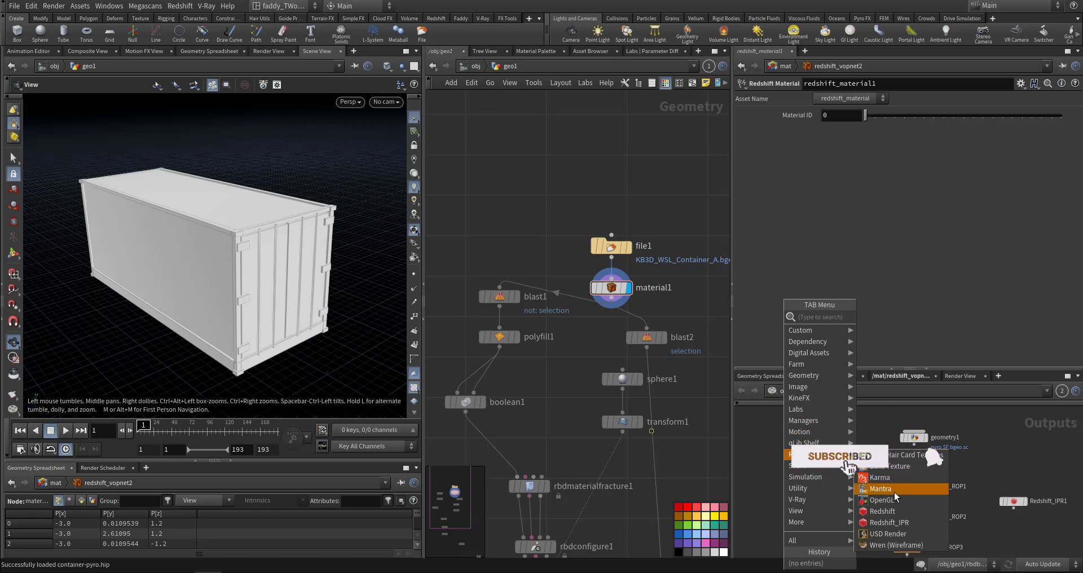
- Add Redshift_IPR and Redshift_ROP nodes in /out and select the ROP
left_click(889, 523)
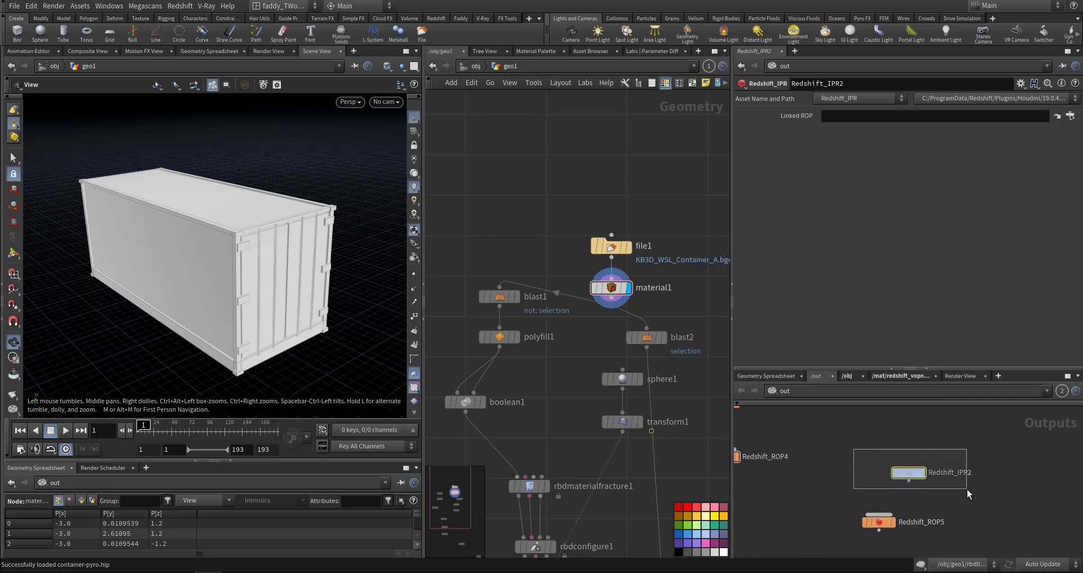
left_click(879, 521)
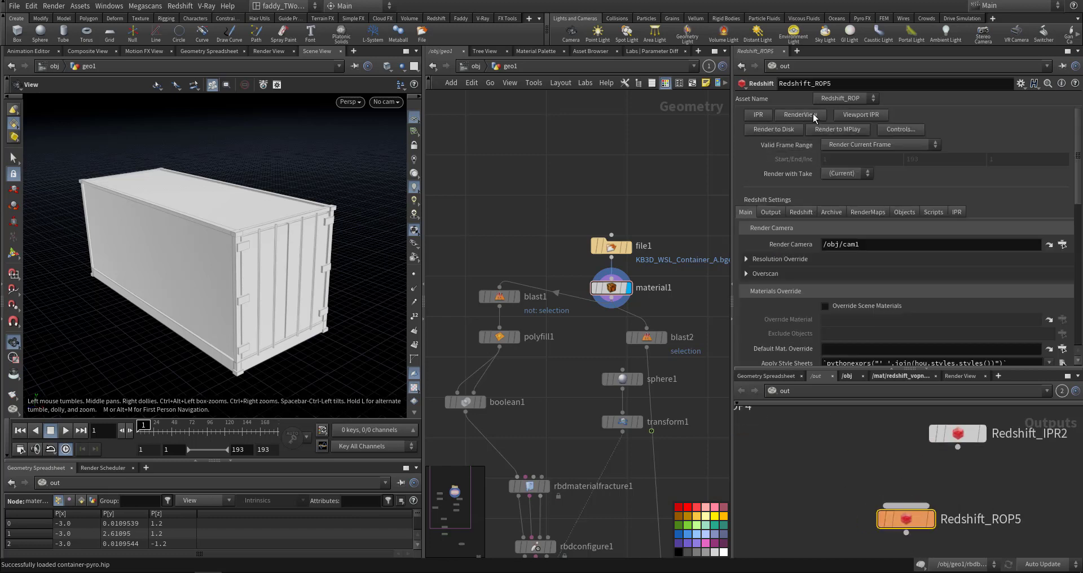
mouse_move(781, 124)
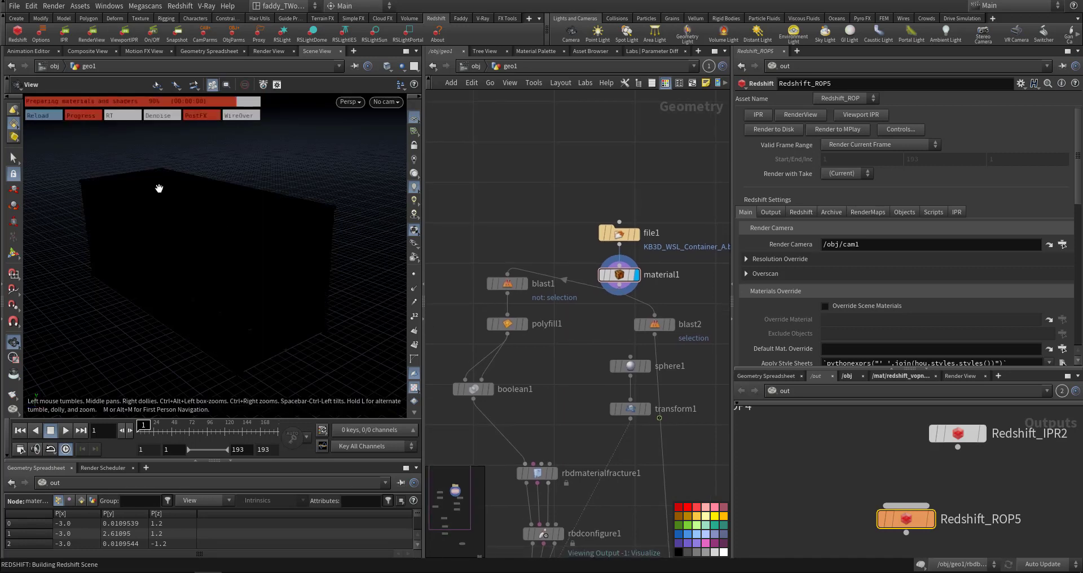
mouse_move(61, 165)
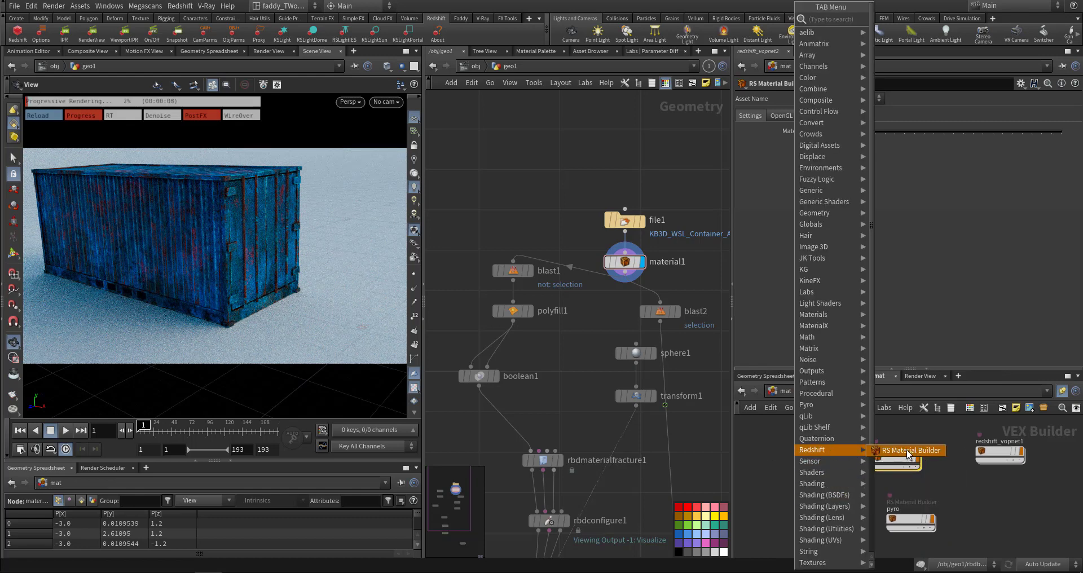
- Inspect the Redshift material network's Material1 presets and TextureSampler1
left_click(909, 450)
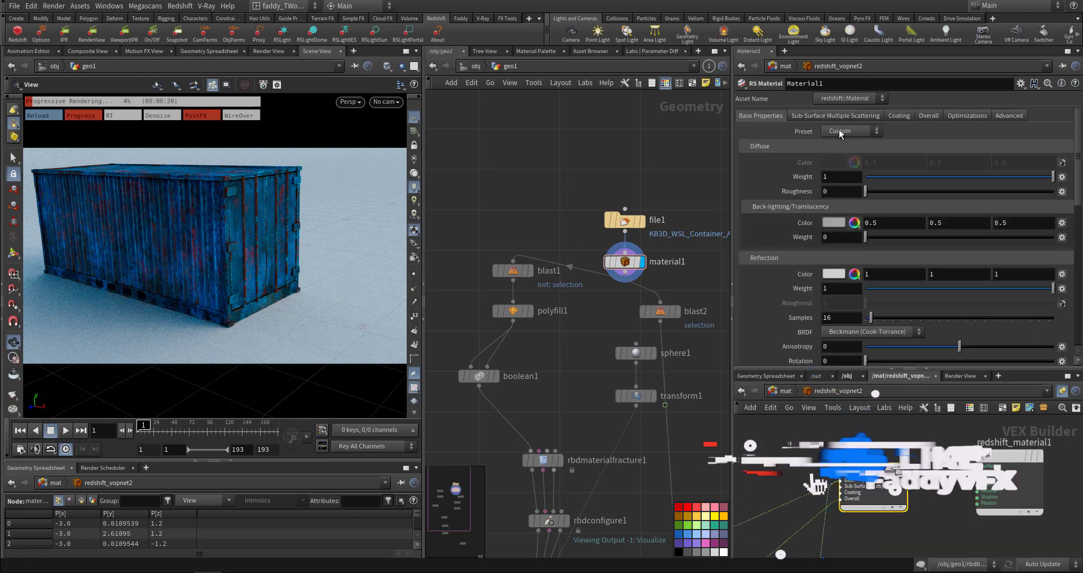
left_click(852, 131)
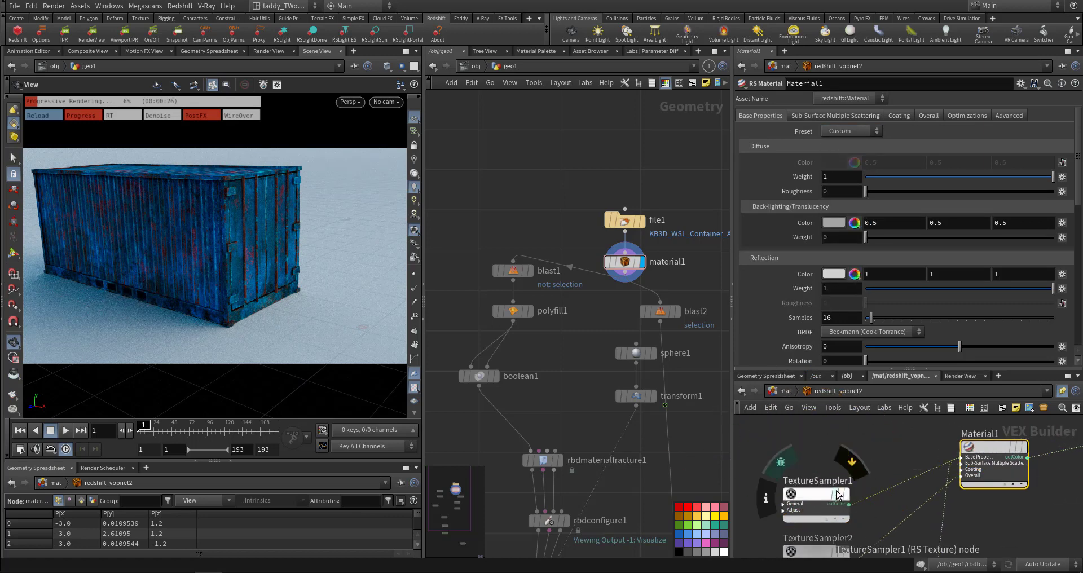
left_click(816, 493)
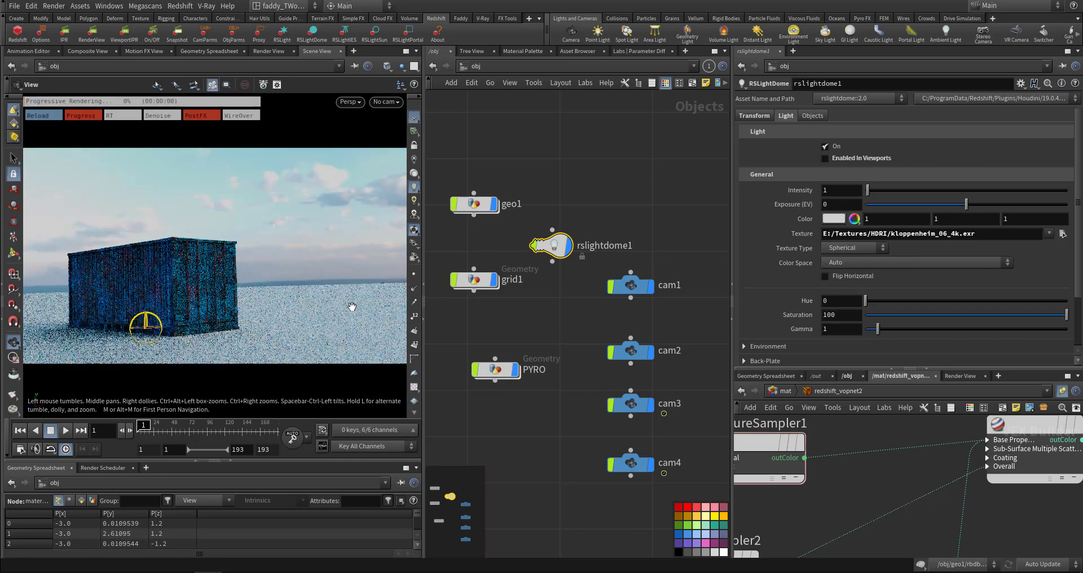
- Rotate rslightdome1 to Y -15 and go back inside geo1 to check the material
left_click(754, 116)
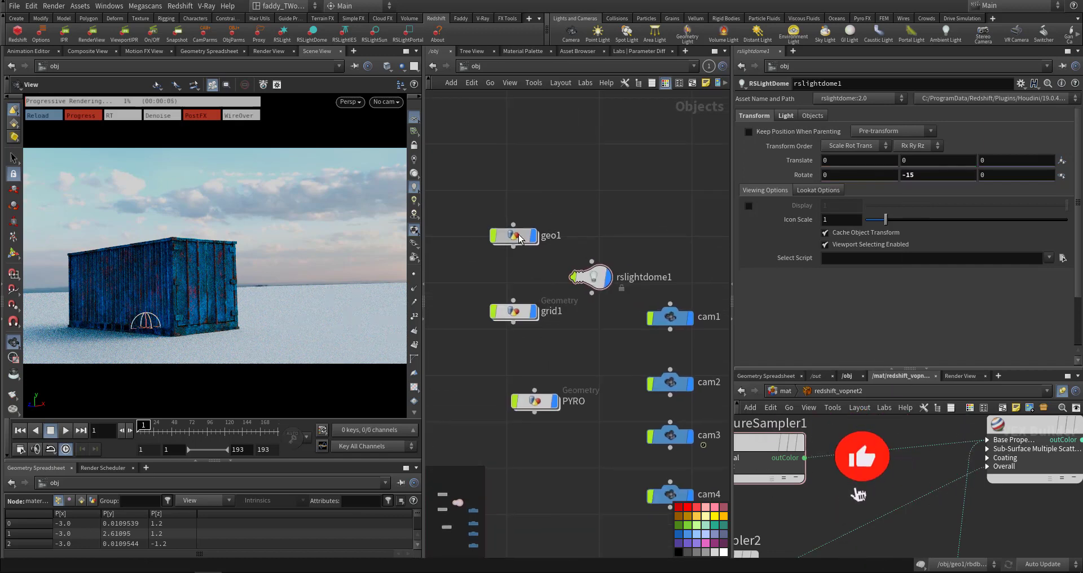
double_click(512, 235)
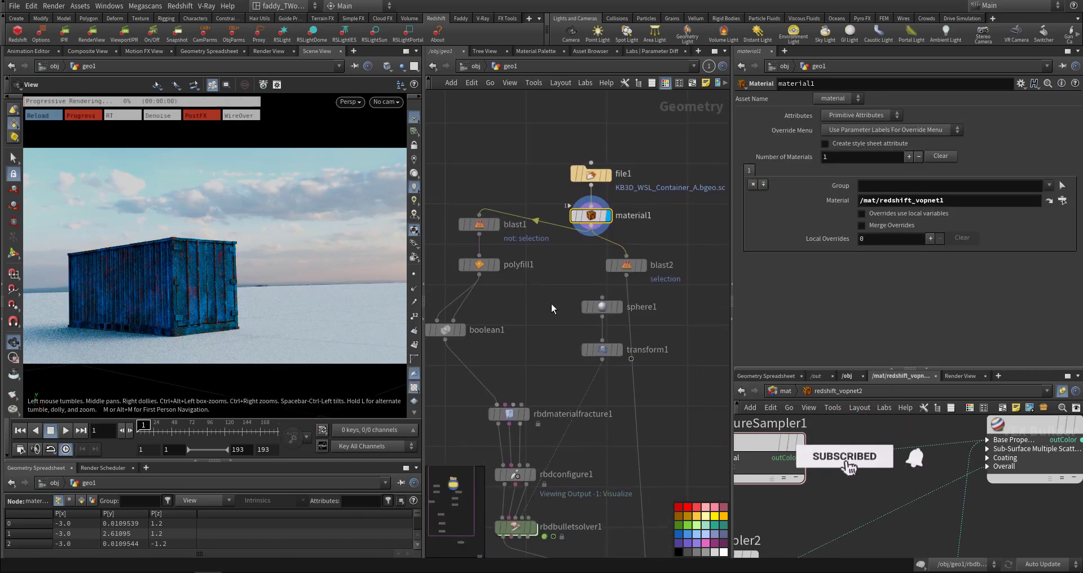
left_click(915, 459)
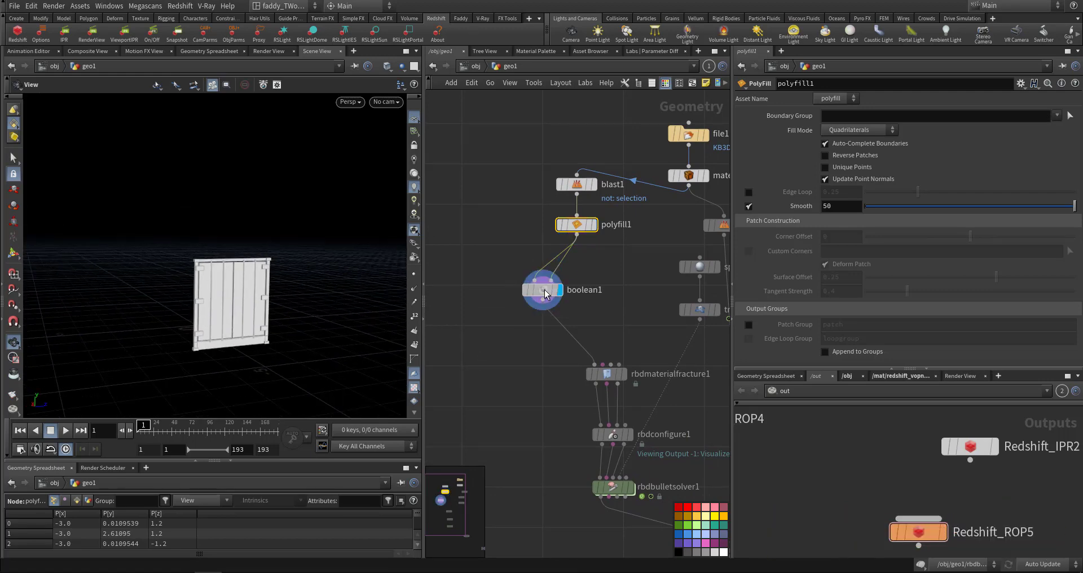
- Display the door cut out by boolean1 and fractured by rbdmaterialfracture1
left_click(543, 289)
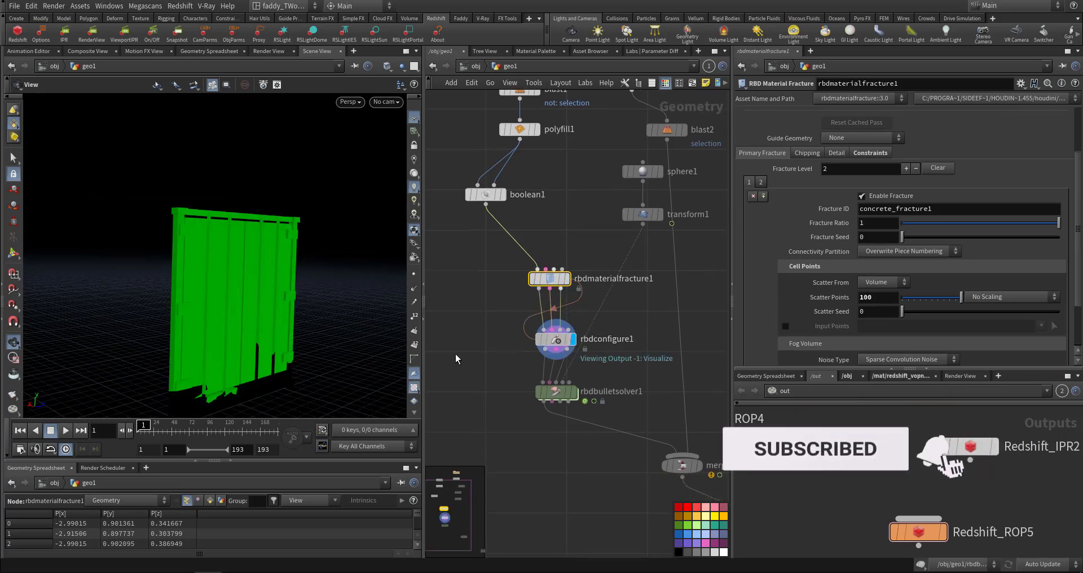
- On rbdconfigure1, set the Bullet Data Active attribute to 0 for the fragments
left_click(557, 338)
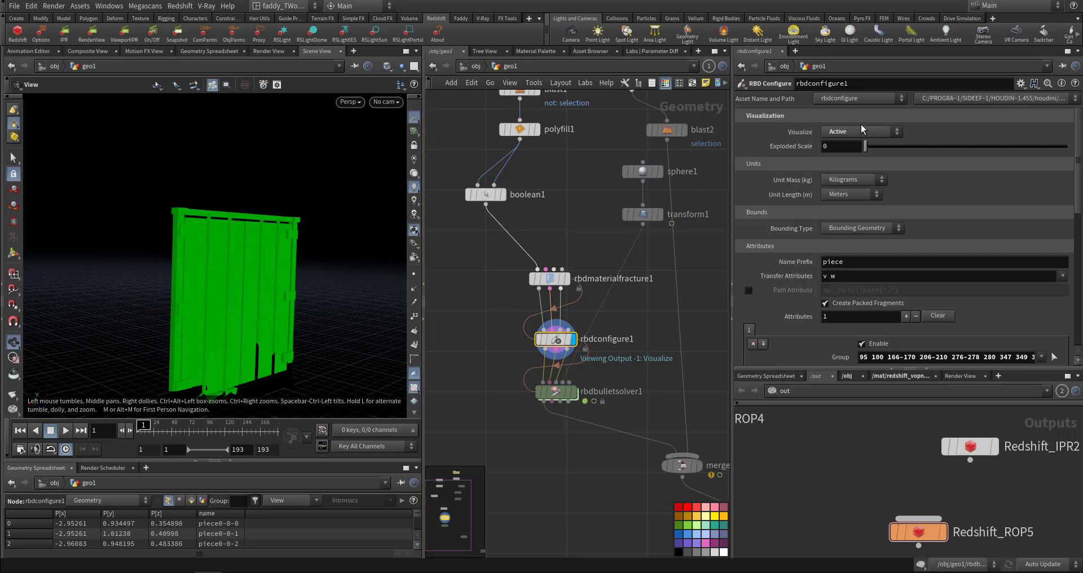
left_click(860, 132)
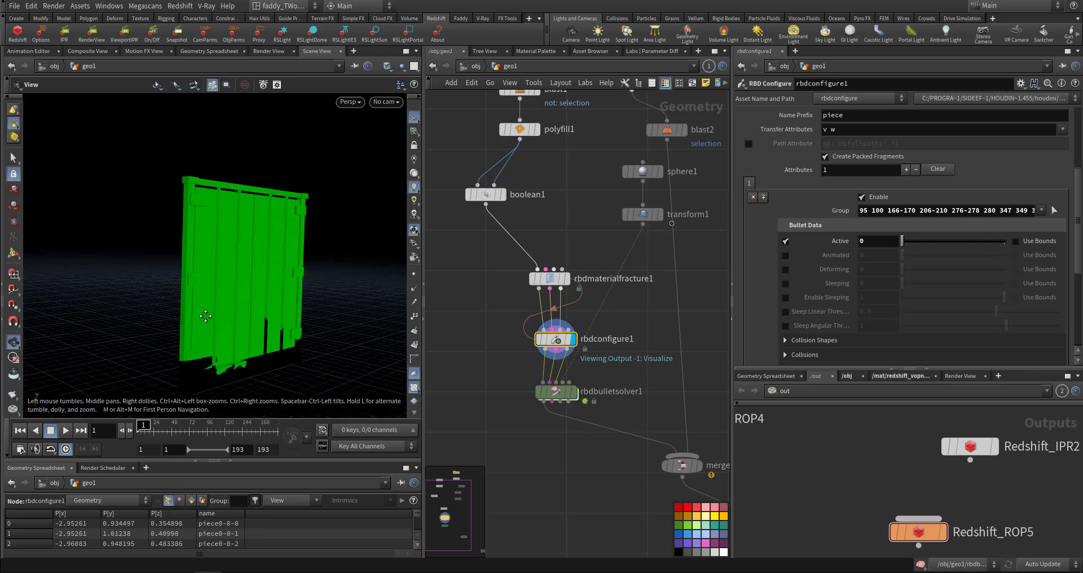
left_click_drag(205, 316, 237, 348)
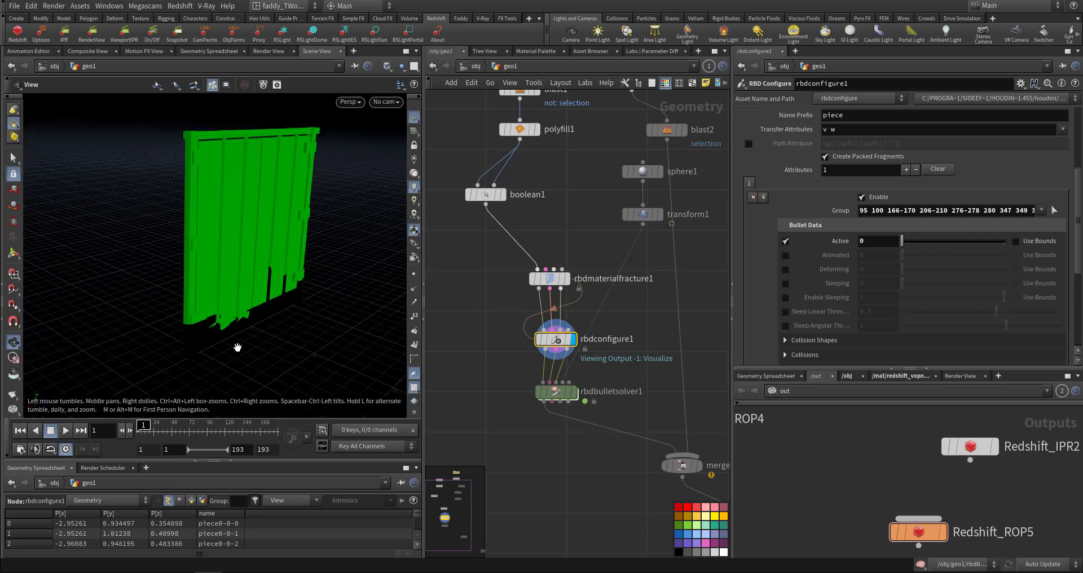
left_click(786, 241)
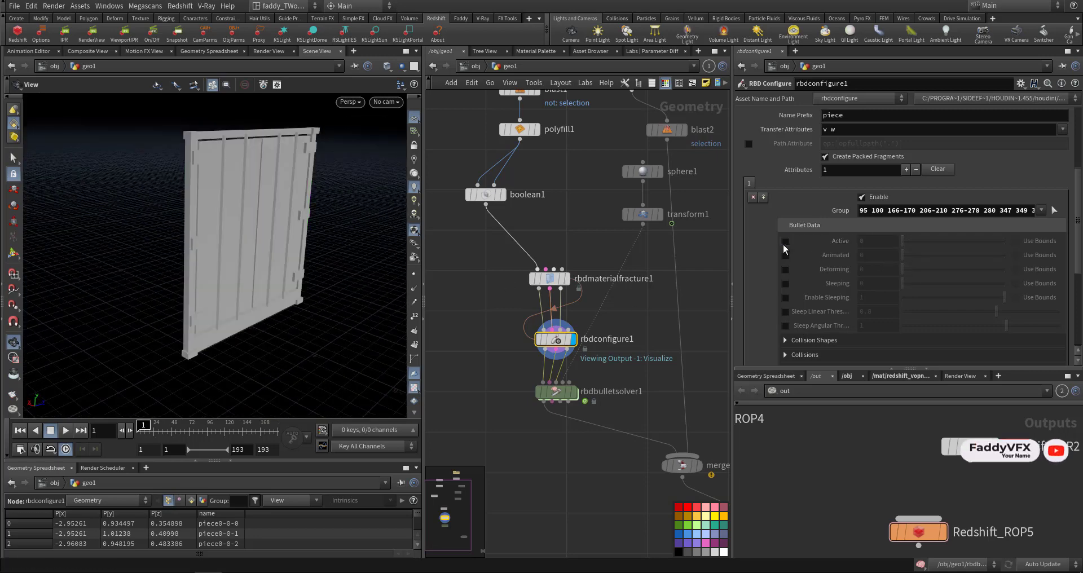
left_click(785, 240)
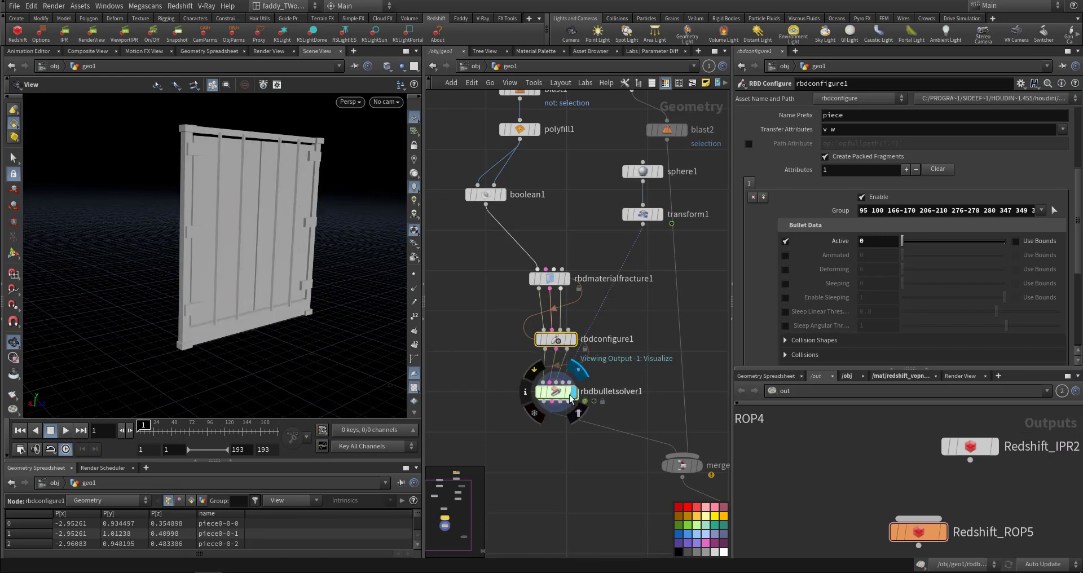
- Set the bullet solver's initial object state, then play and stop the fracture simulation
left_click(555, 392)
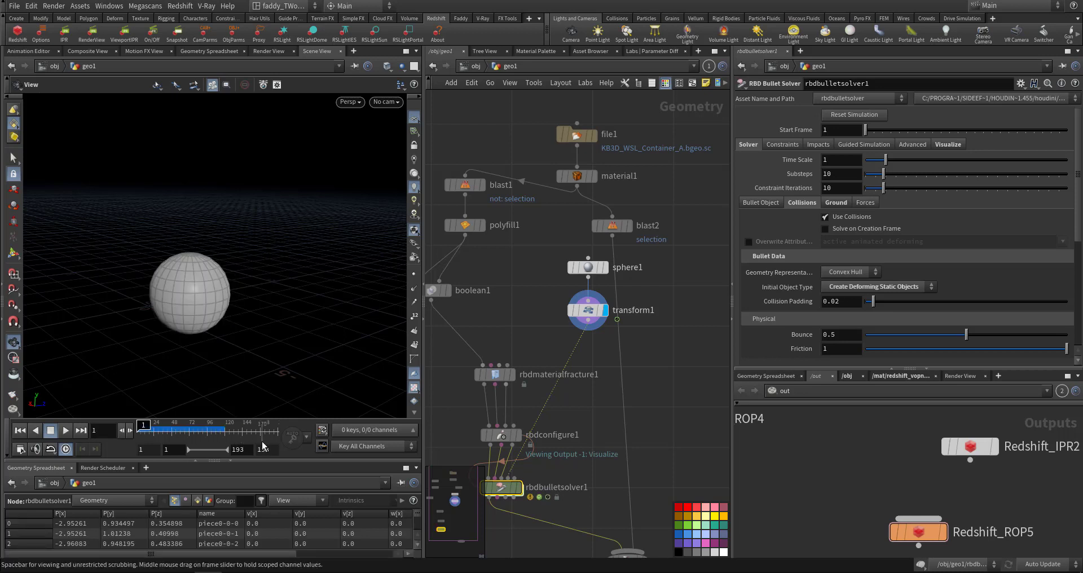
left_click(588, 309)
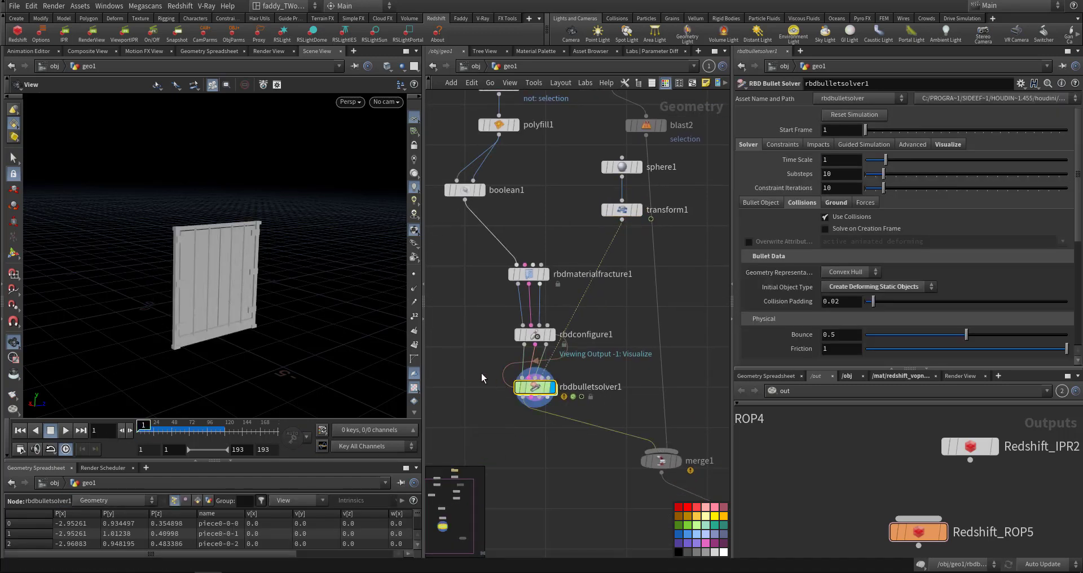
mouse_move(739, 338)
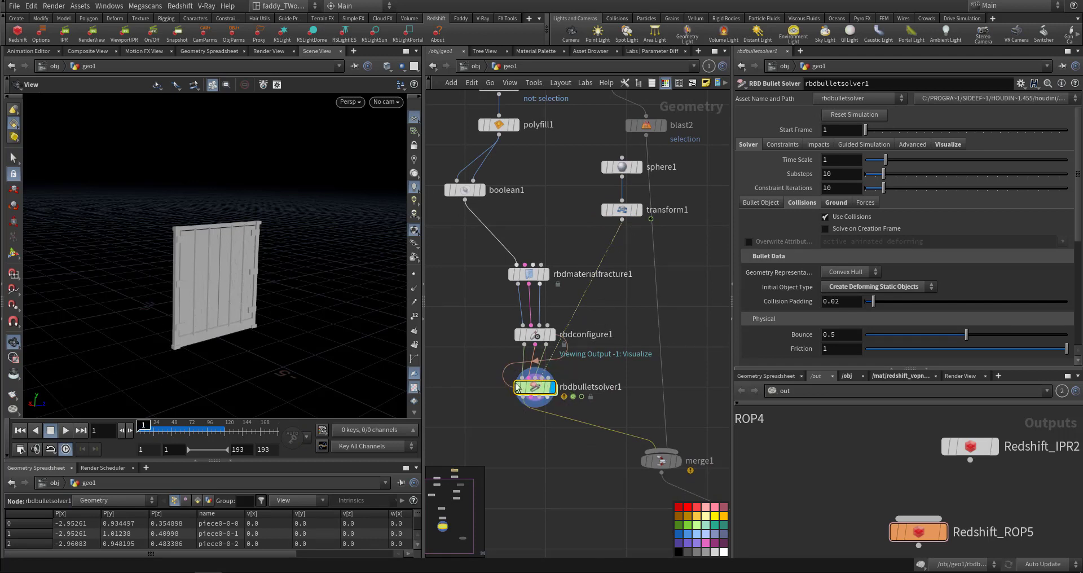
mouse_move(486, 384)
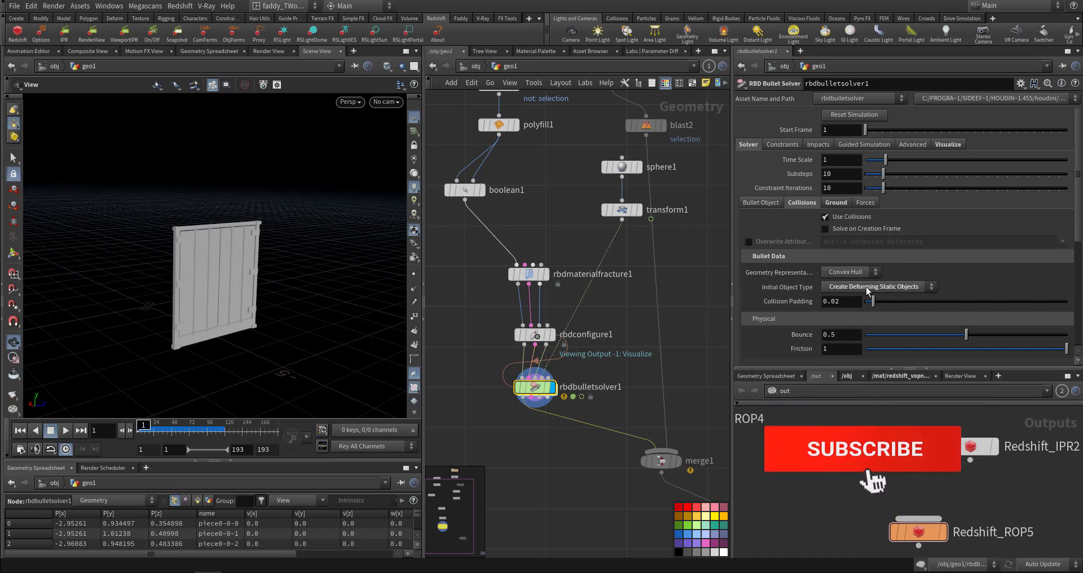
left_click(875, 287)
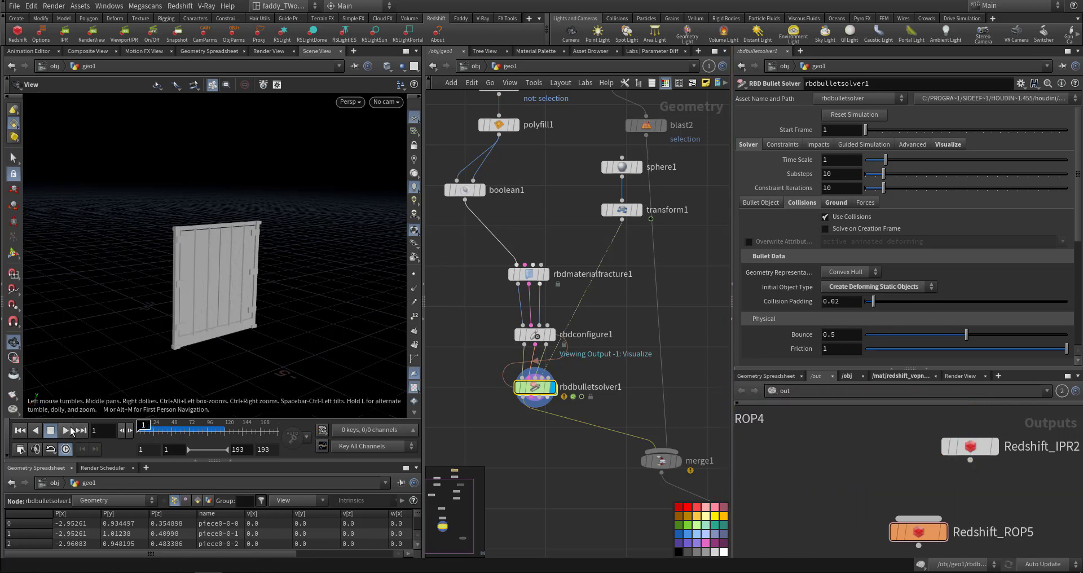
left_click(65, 431)
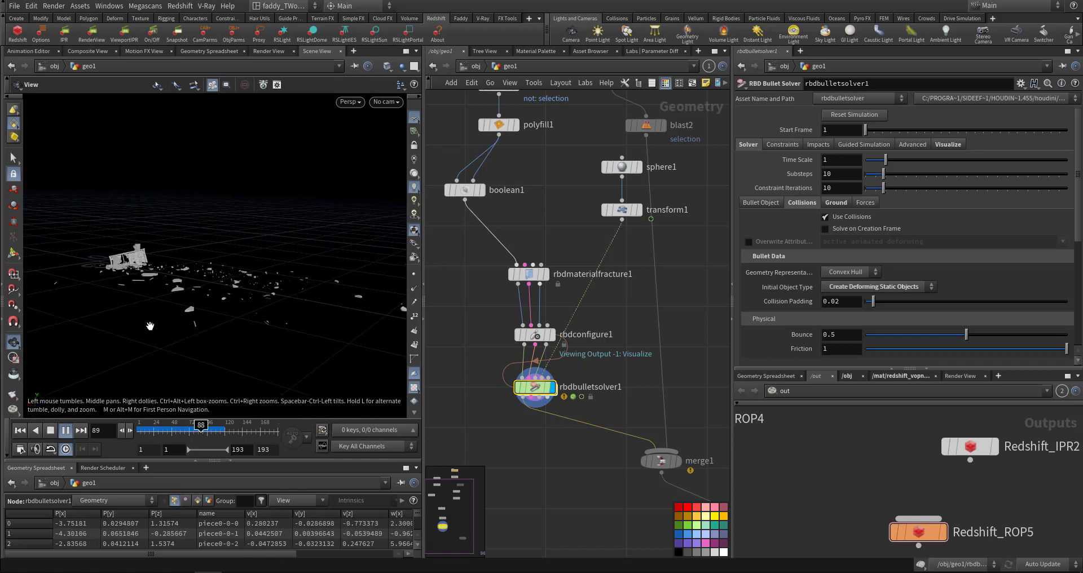
left_click(49, 430)
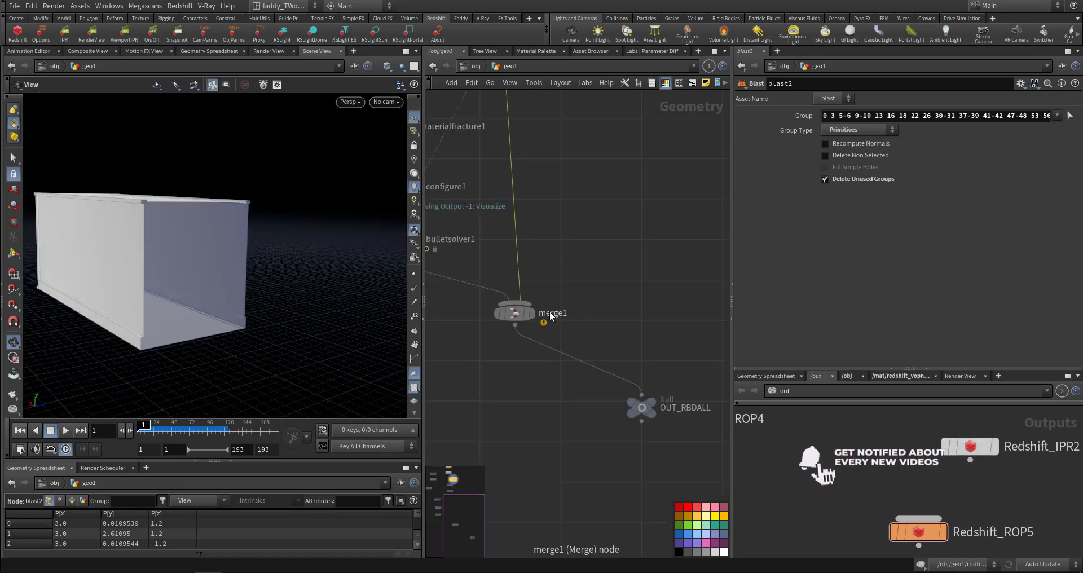
- Select the OUT_RBDALL null and return to the /obj level
left_click(641, 408)
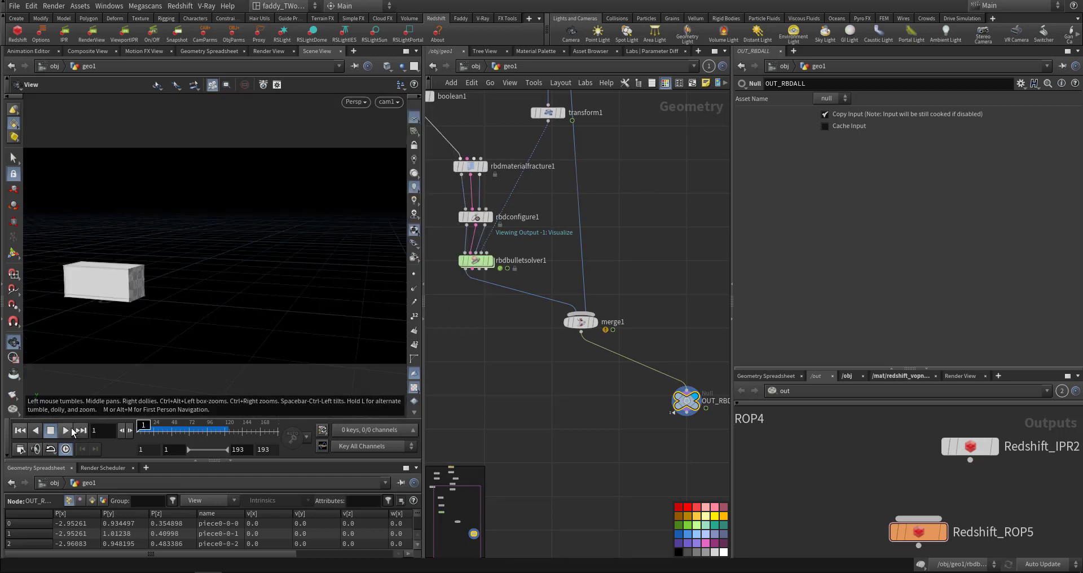
left_click(66, 430)
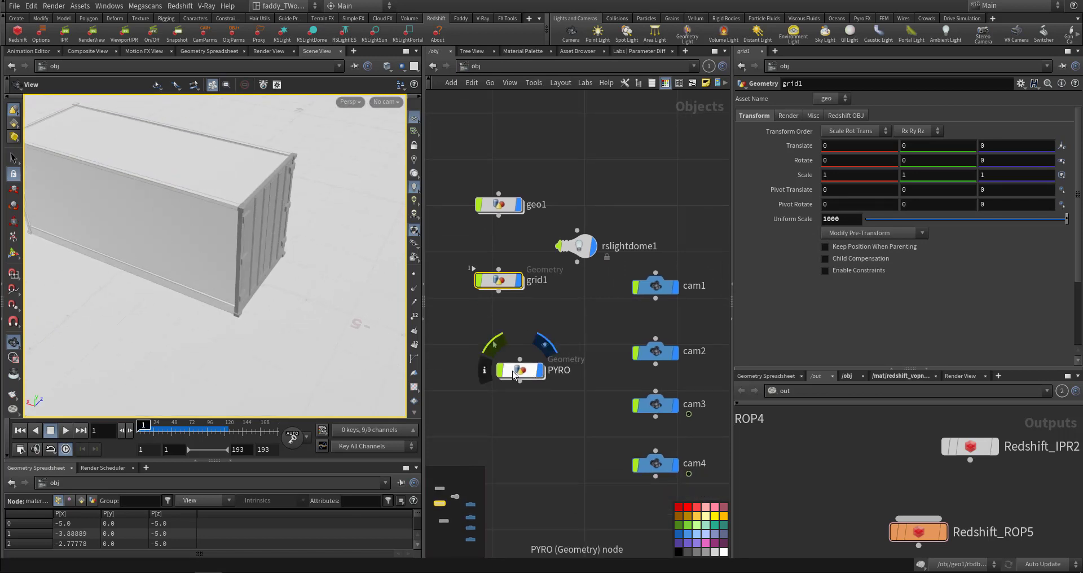
- Enter PYRO and inspect polyextrude1 and vdbfrompolygons1 turning the container into a VDB
double_click(521, 370)
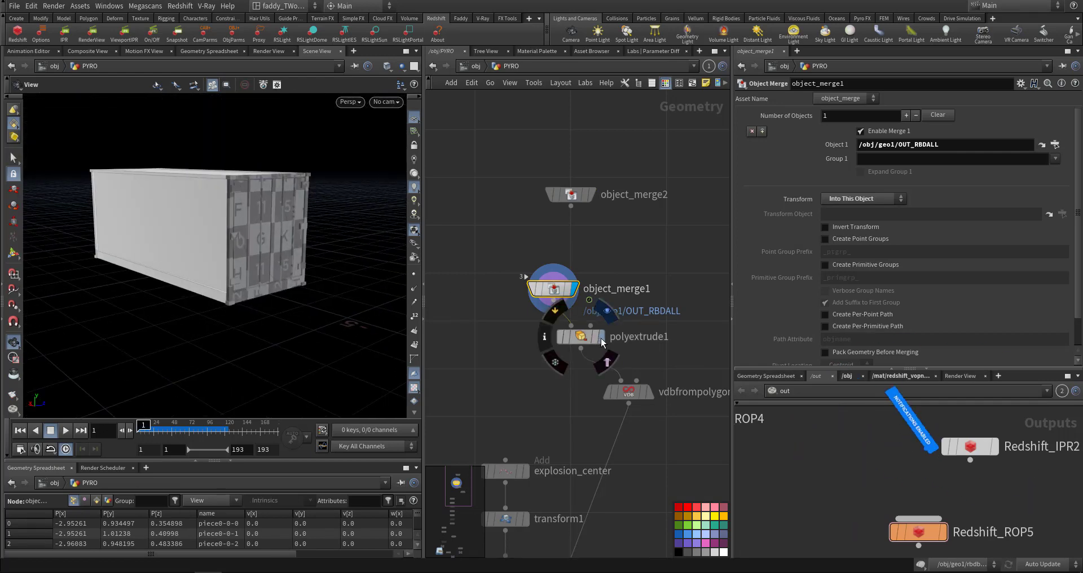
left_click(579, 336)
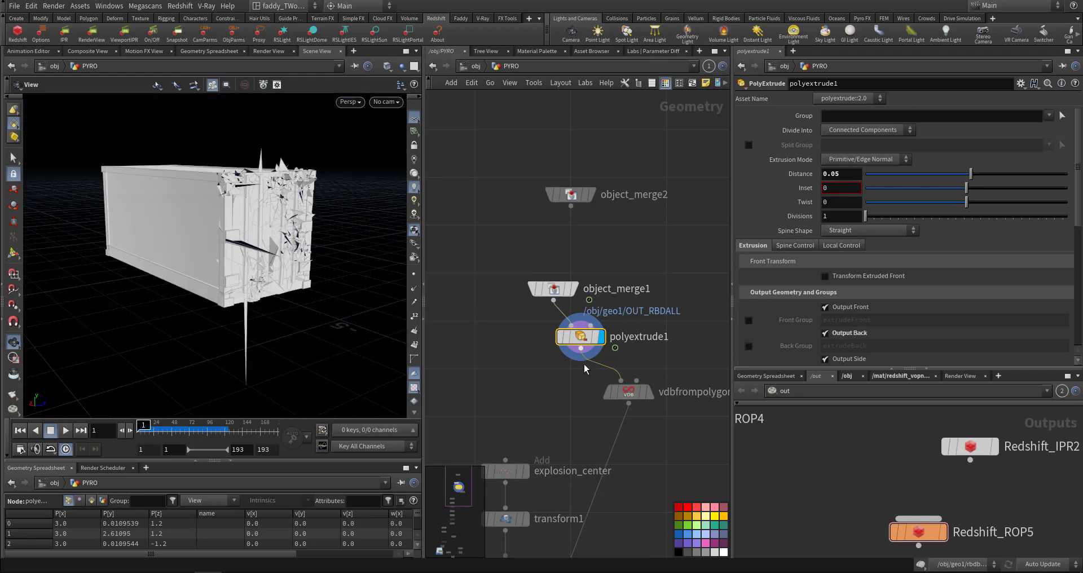
left_click(626, 391)
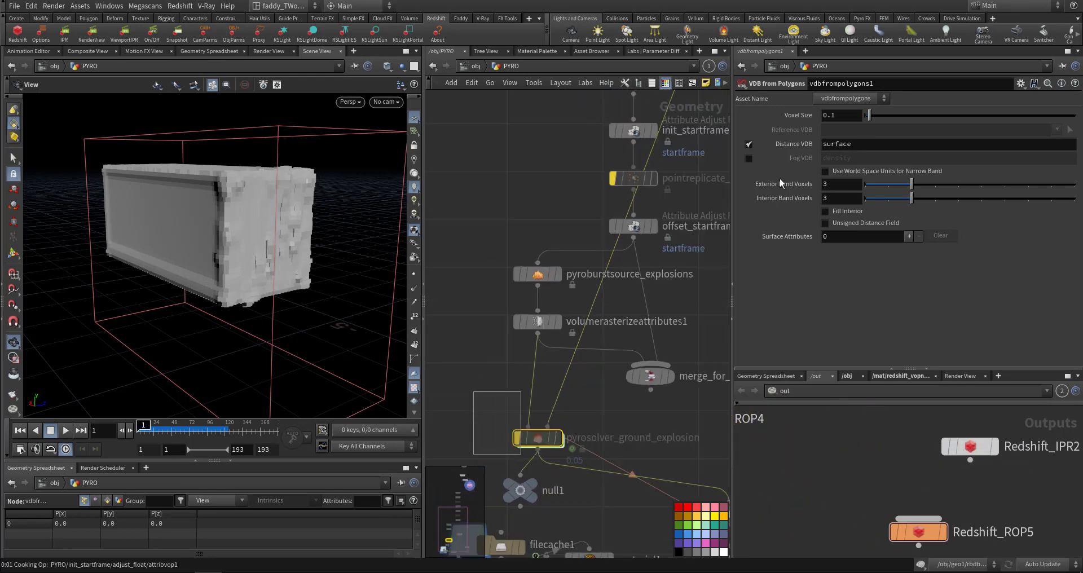
- Inspect explosion_center, its explosionid numbering and random startframe between 3 and 25
left_click(538, 438)
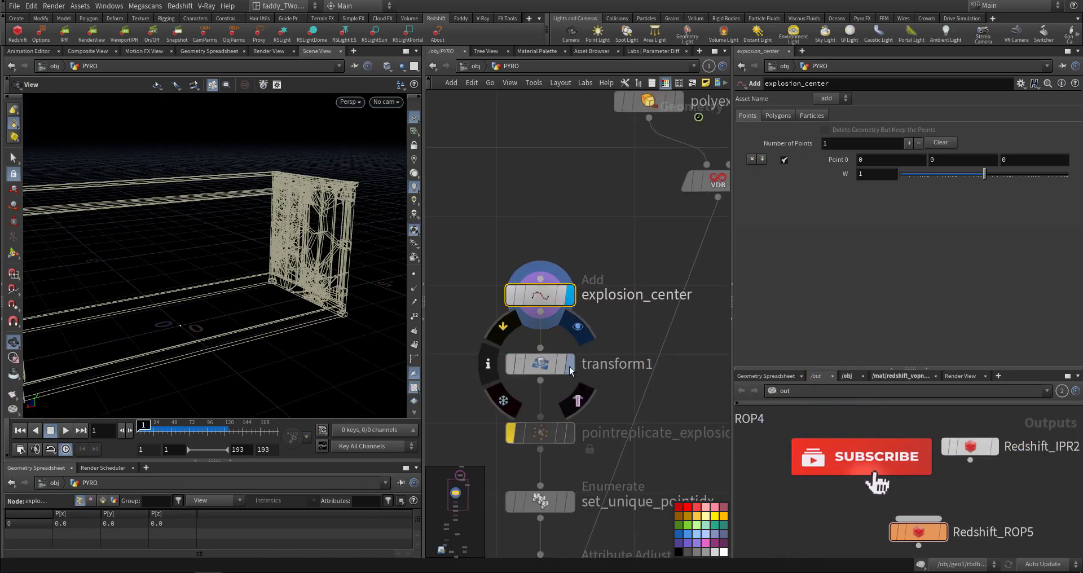
left_click(539, 364)
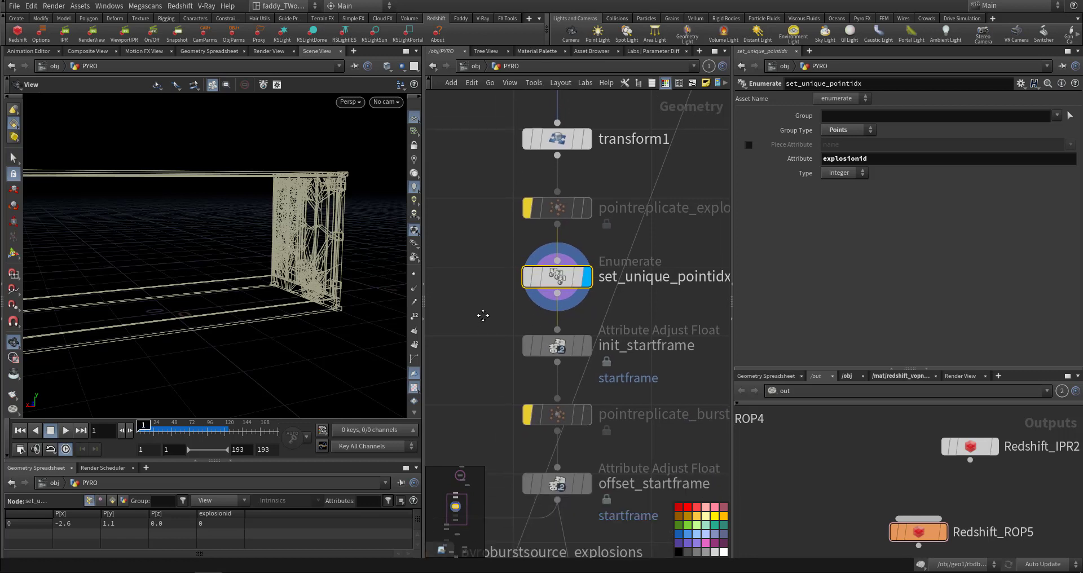
left_click(557, 345)
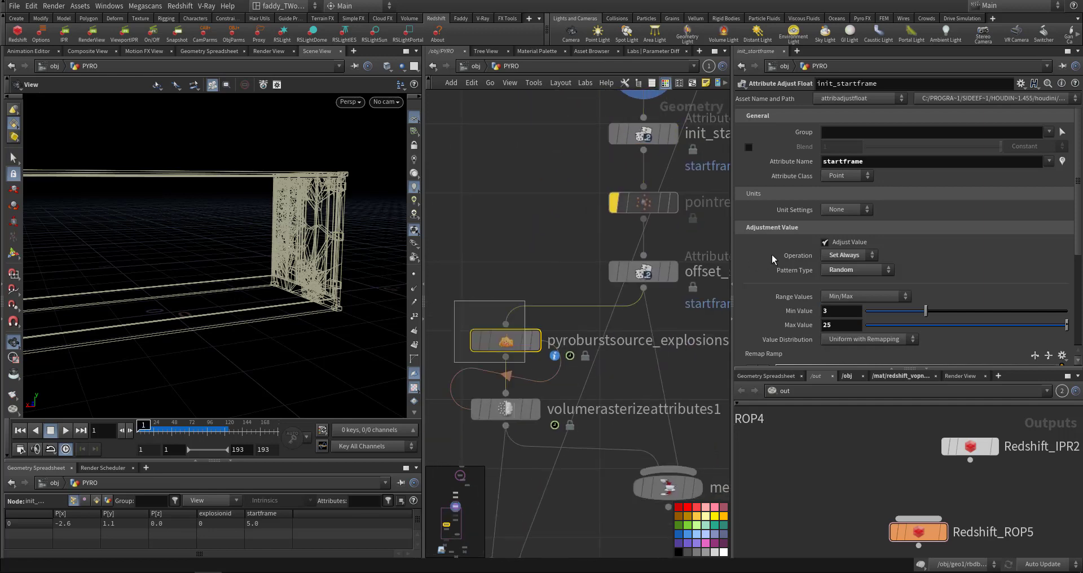
- Set pyroburstsource_explosions' Burst Shape spread angle to 26.8
left_click(505, 340)
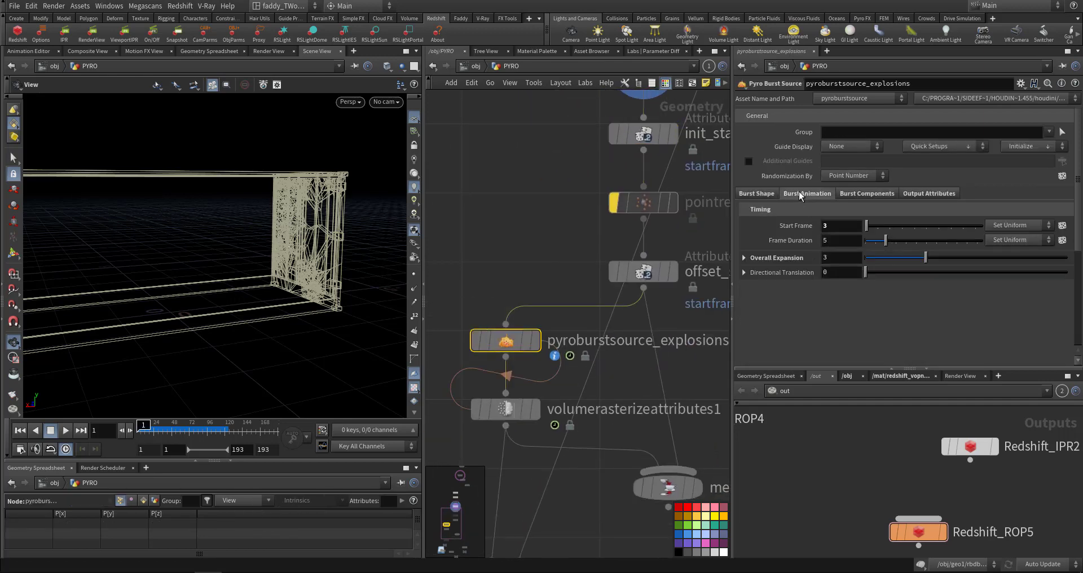
left_click(840, 225)
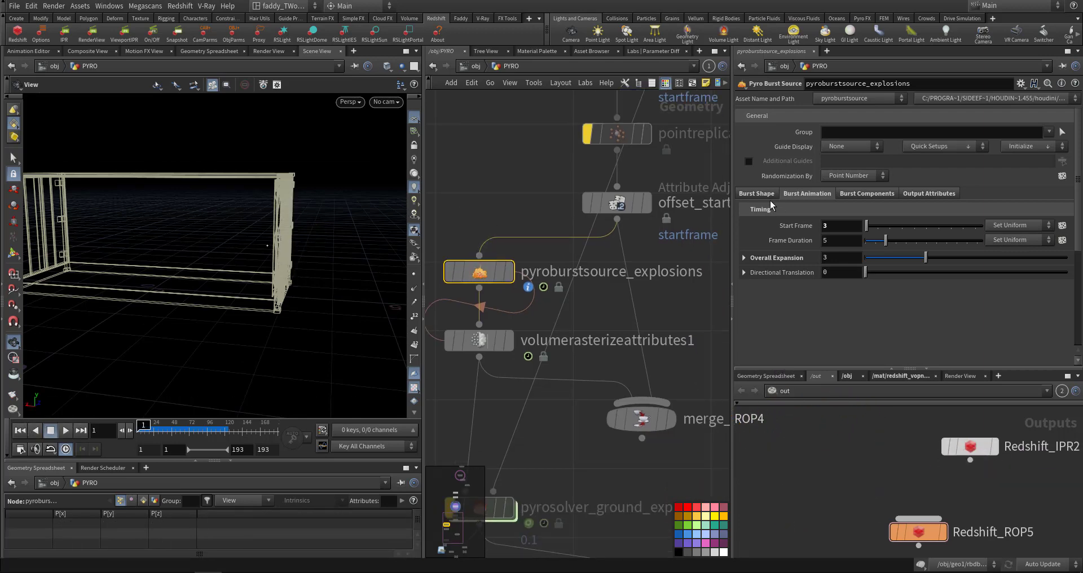
left_click(756, 179)
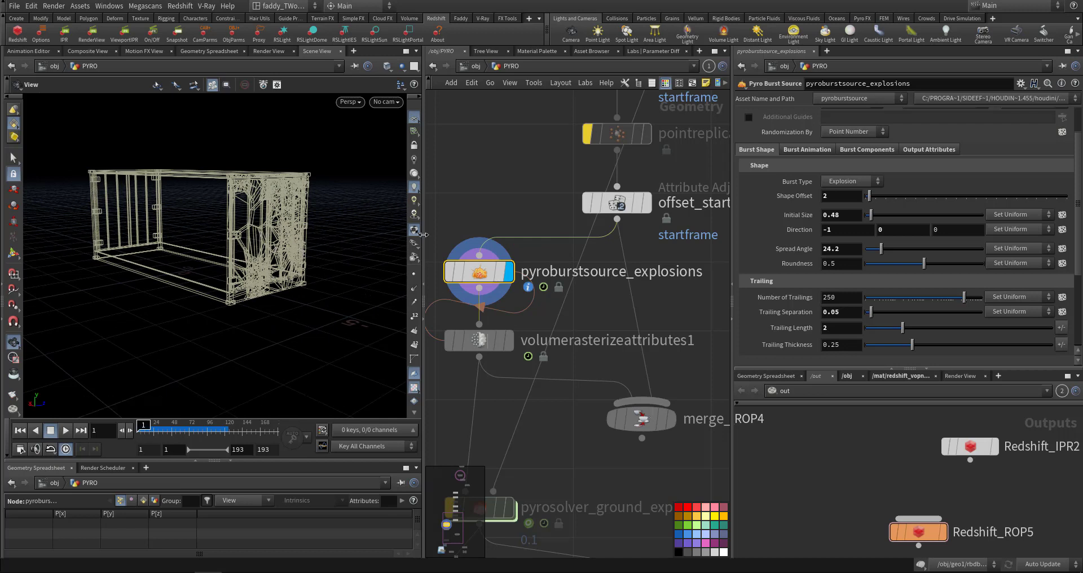
mouse_move(403, 293)
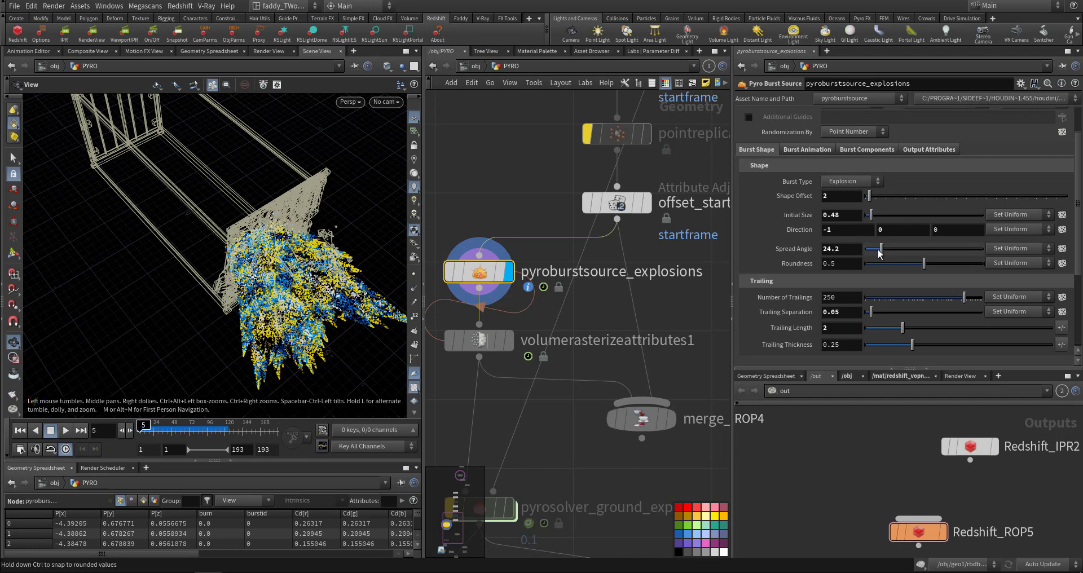
left_click_drag(877, 247, 887, 248)
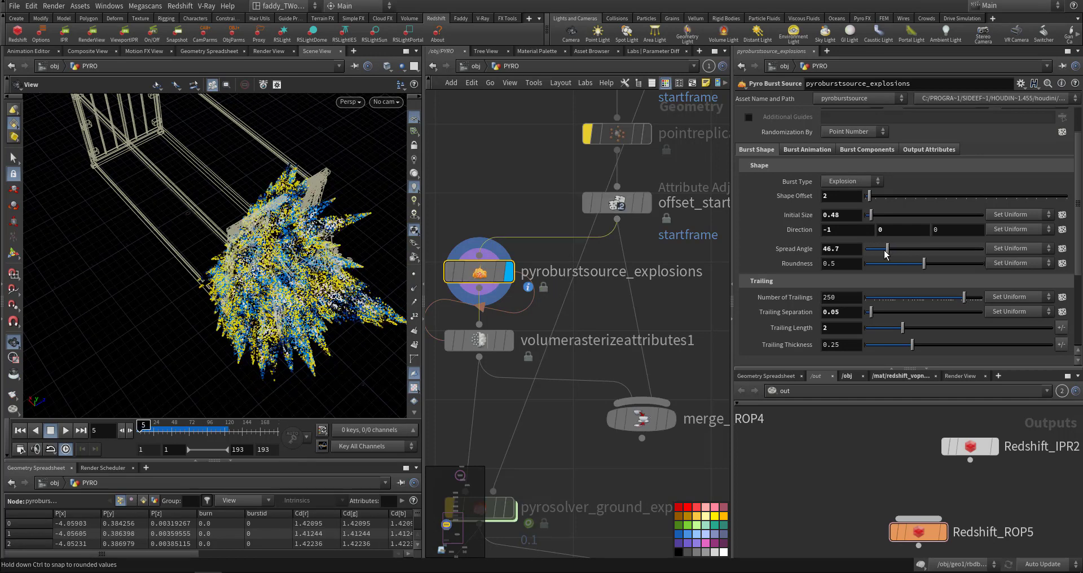
left_click_drag(888, 249, 883, 249)
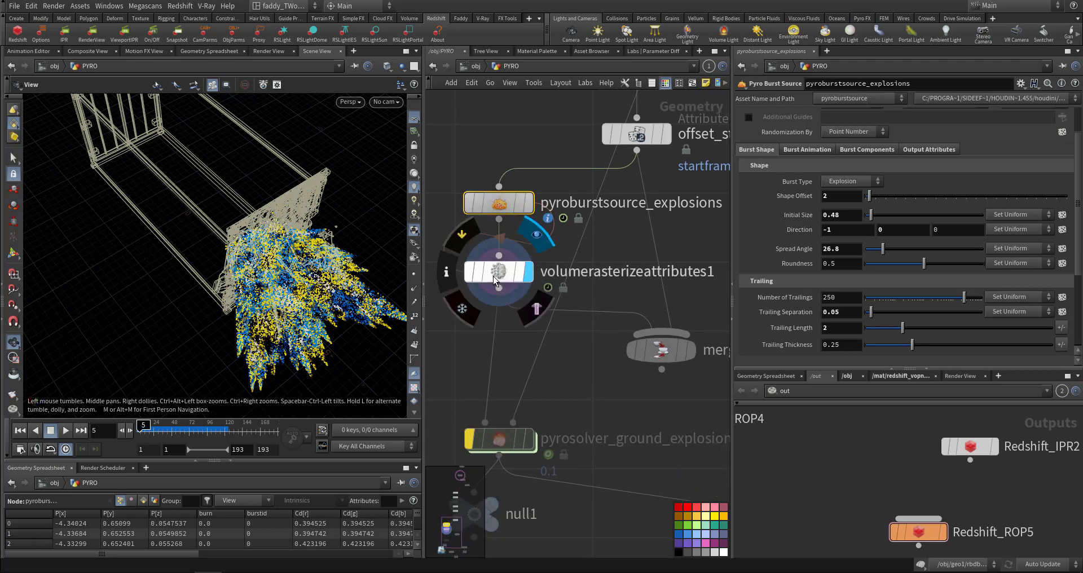
- Check volumerasterizeattributes1 rasterizes density, temperature, burn and v, then select pyrosolver_ground_explosion
left_click(499, 271)
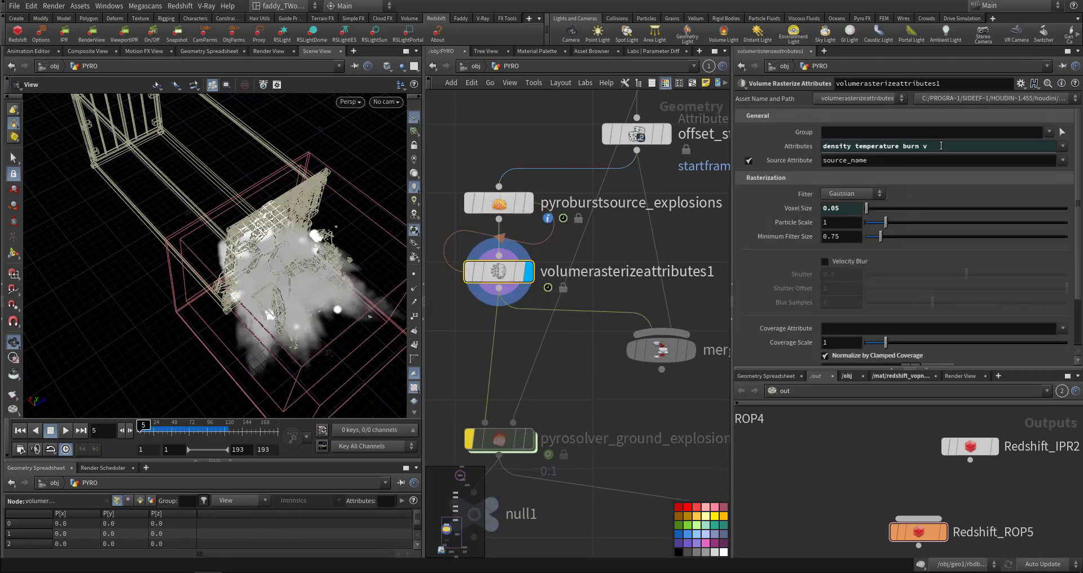
double_click(912, 145)
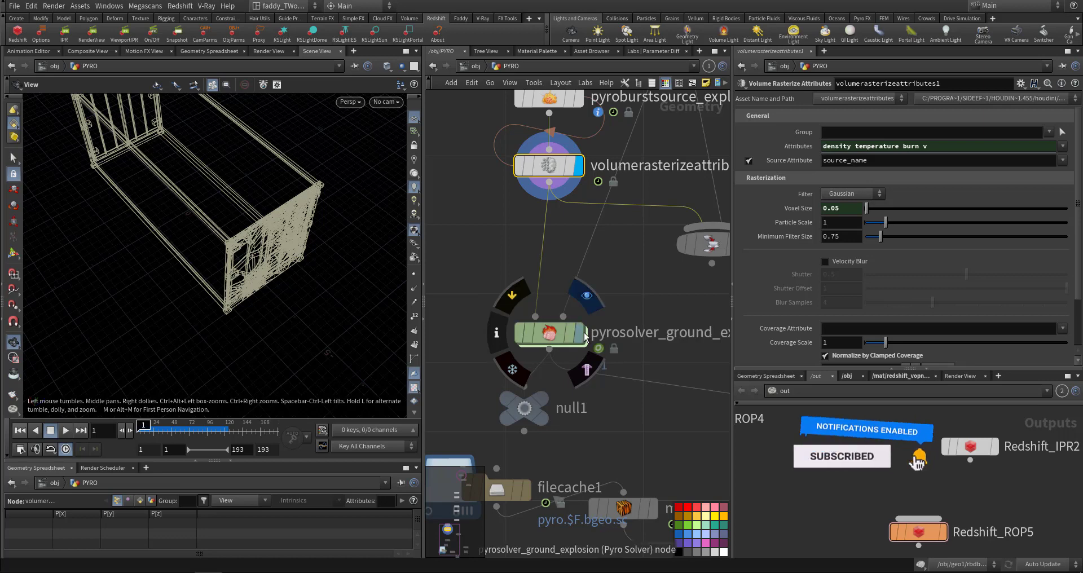
left_click(547, 333)
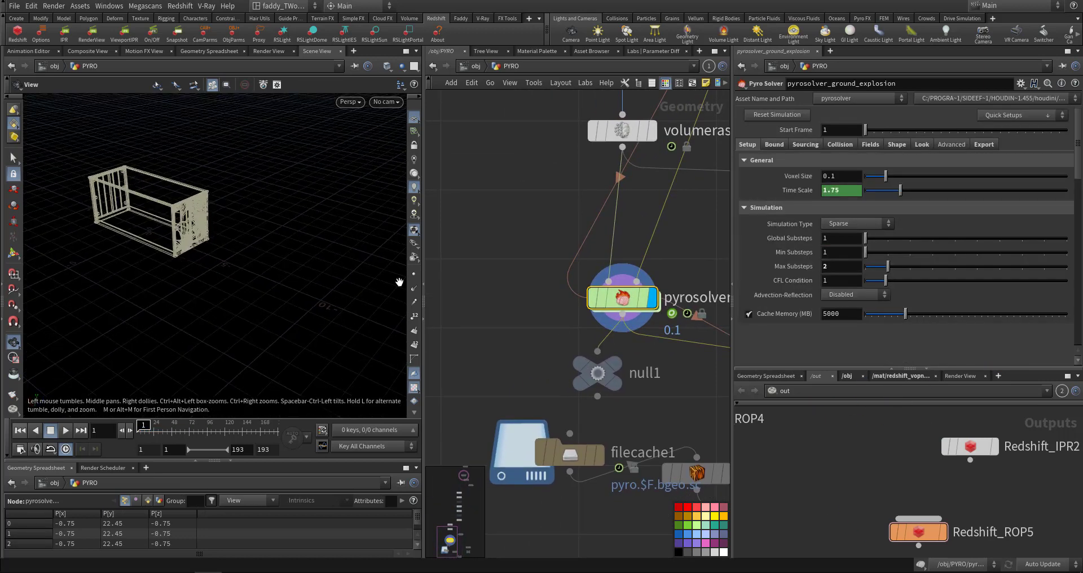
- Play the pyro simulation to frame 9 and inspect Reference Temp and Shredding
left_click(65, 431)
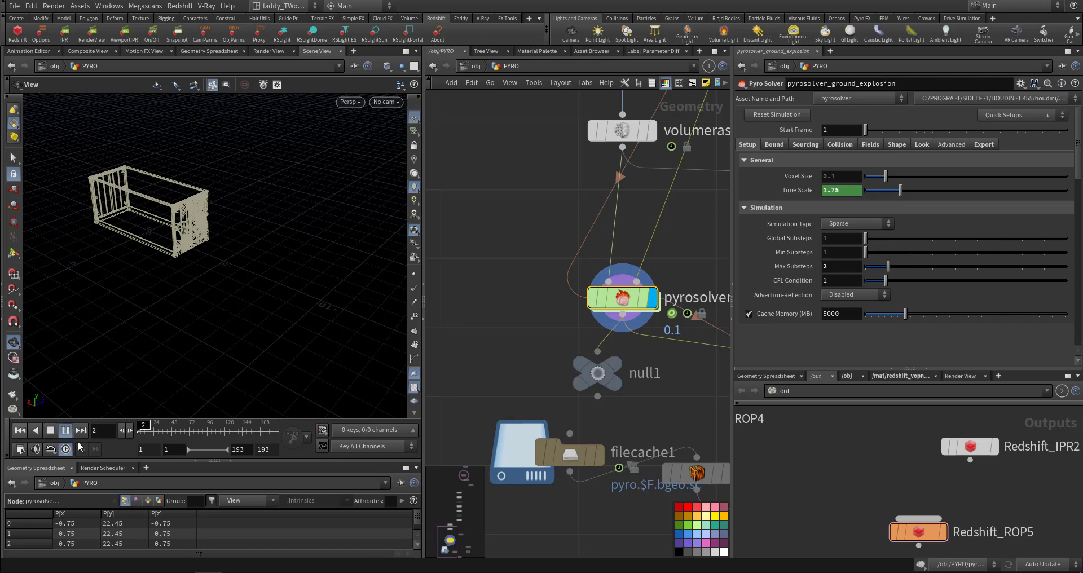
left_click(64, 430)
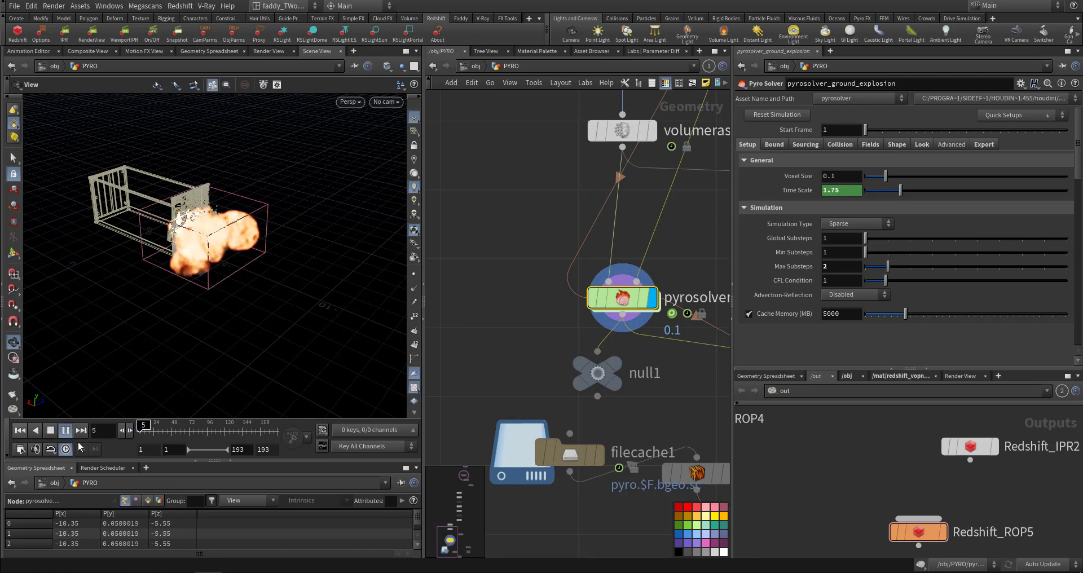
left_click(64, 431)
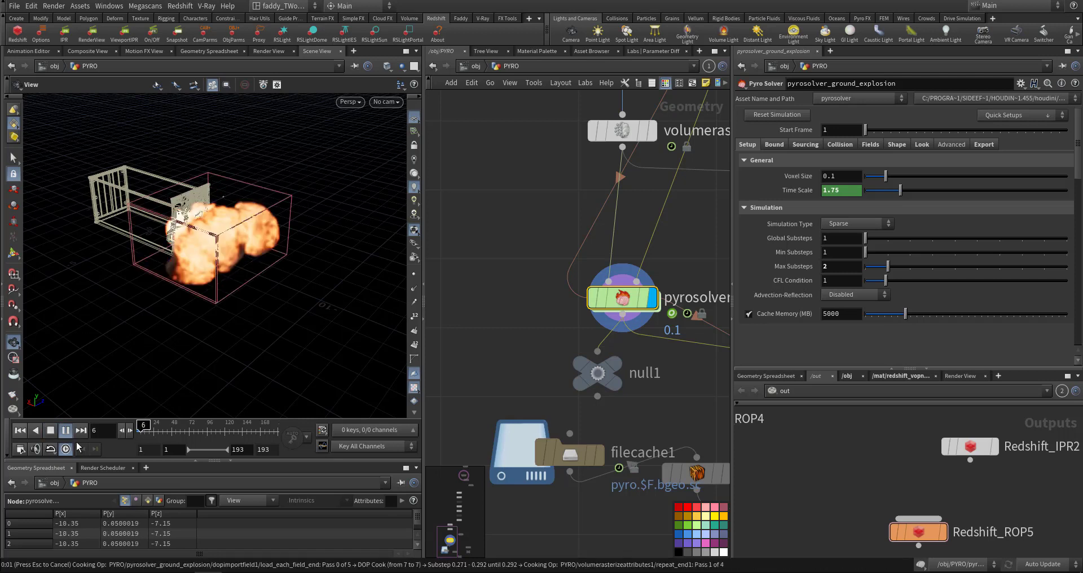
left_click(66, 431)
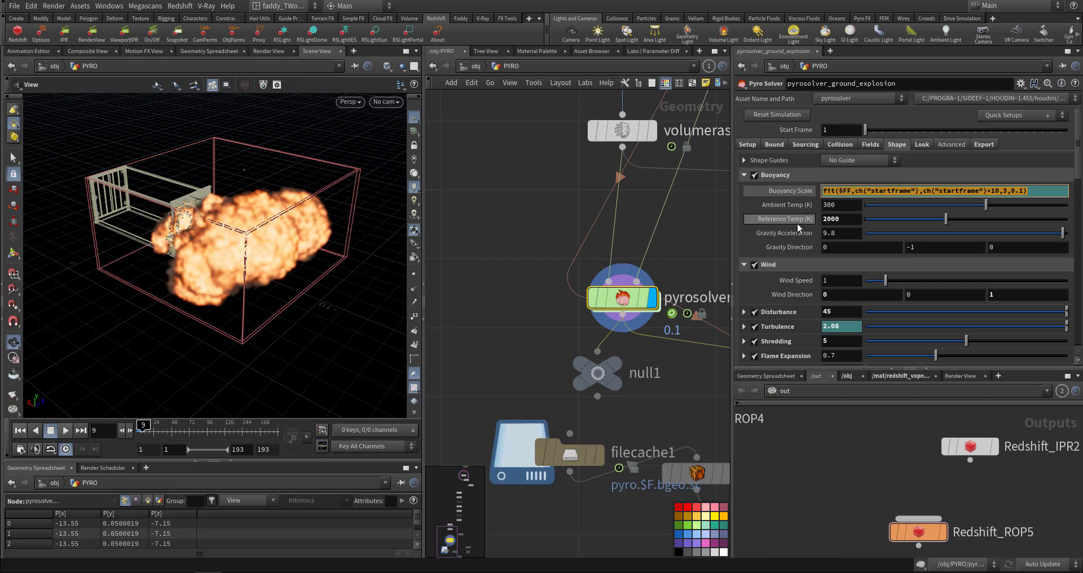
left_click(841, 219)
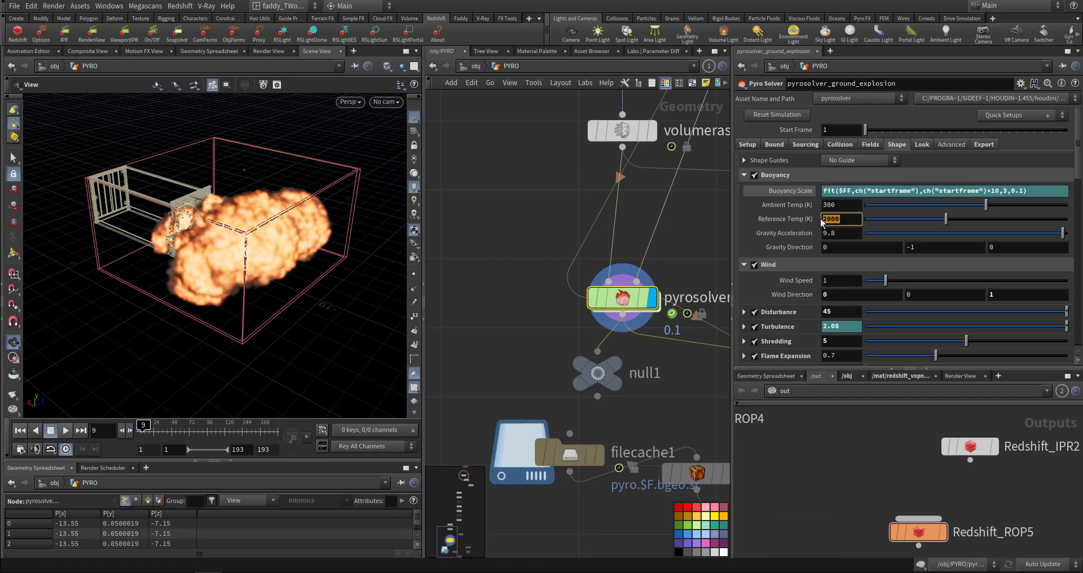
left_click(841, 204)
type("3")
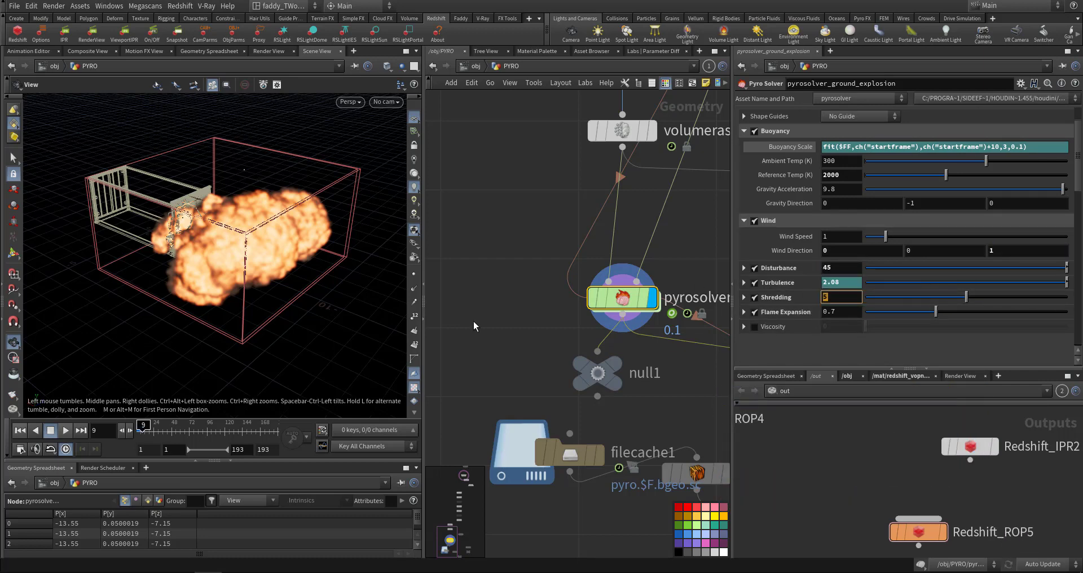
mouse_move(505, 318)
type("5")
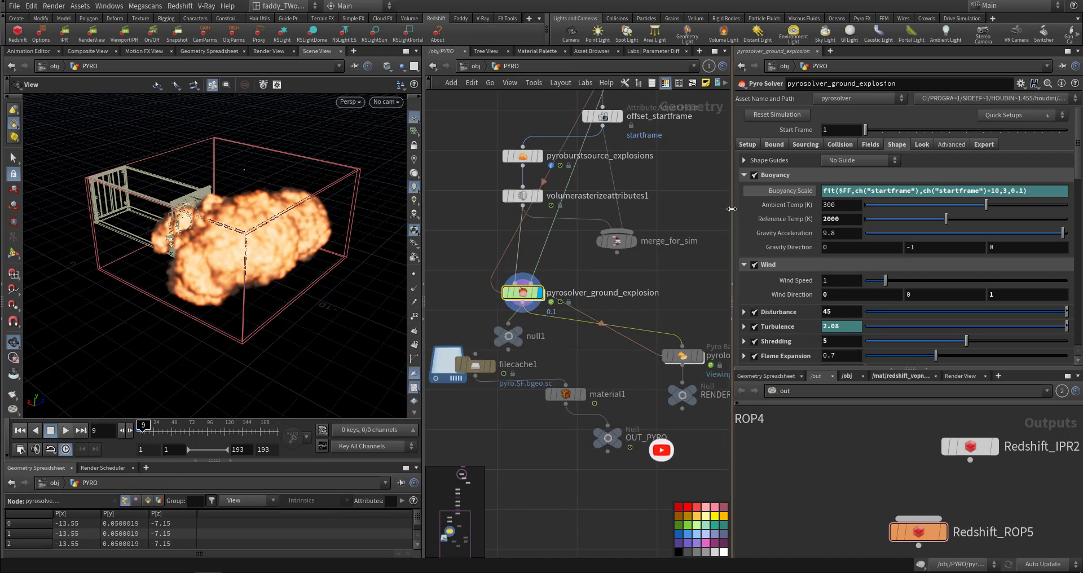
- Check the solver's Export fields and play filecache1 to frame 59
left_click(984, 144)
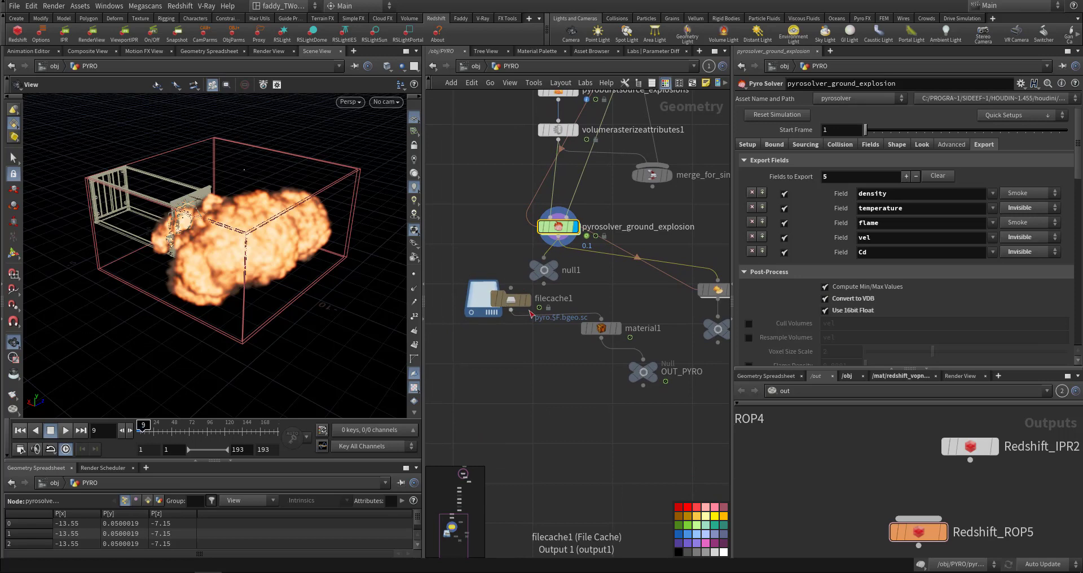
left_click(497, 297)
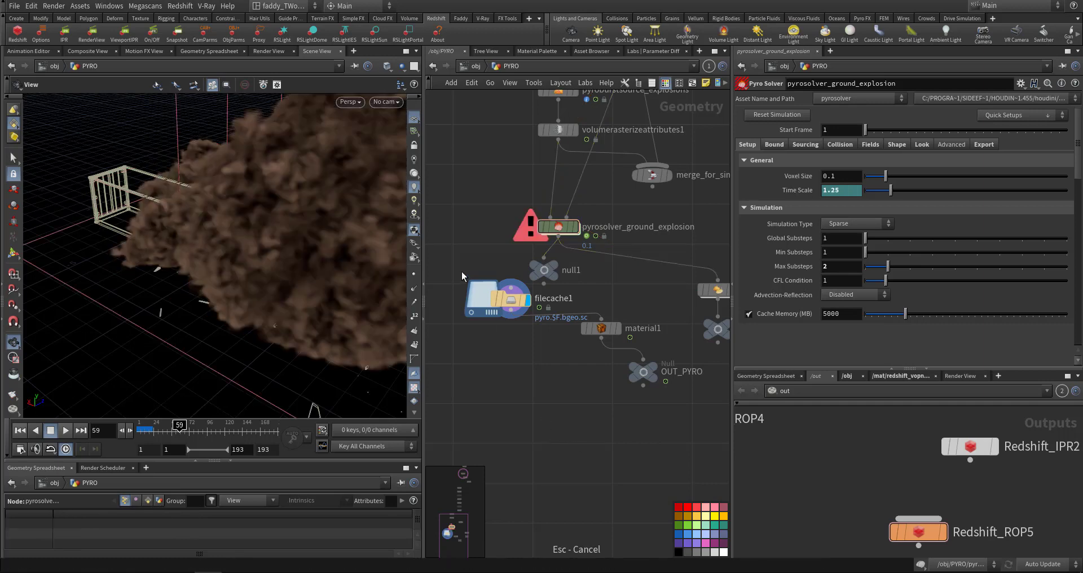
- Set RS Volume emission remap Old Max to 0.1 and New Max to 10
left_click(542, 269)
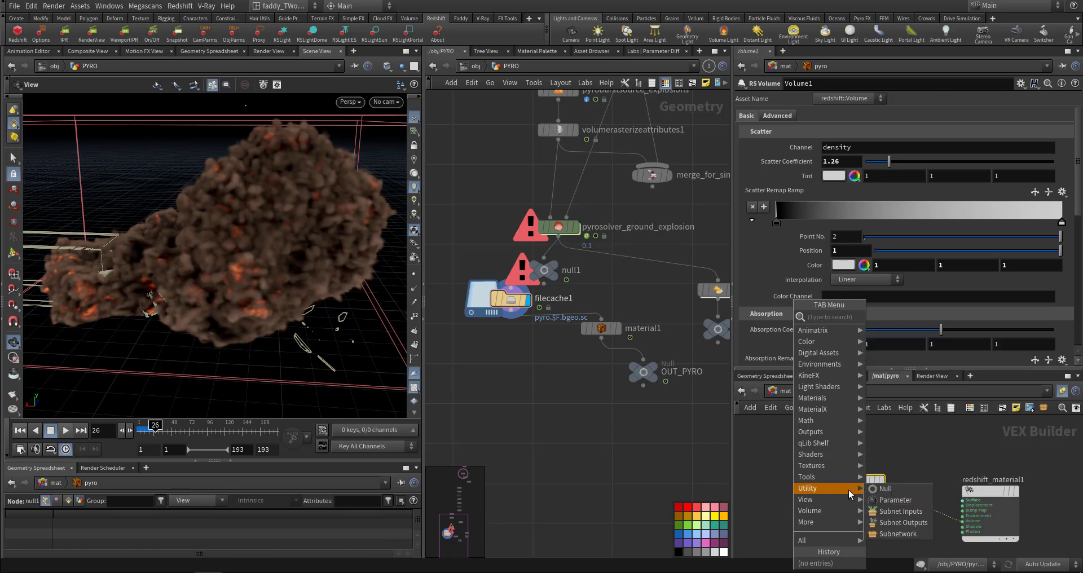
mouse_move(841, 505)
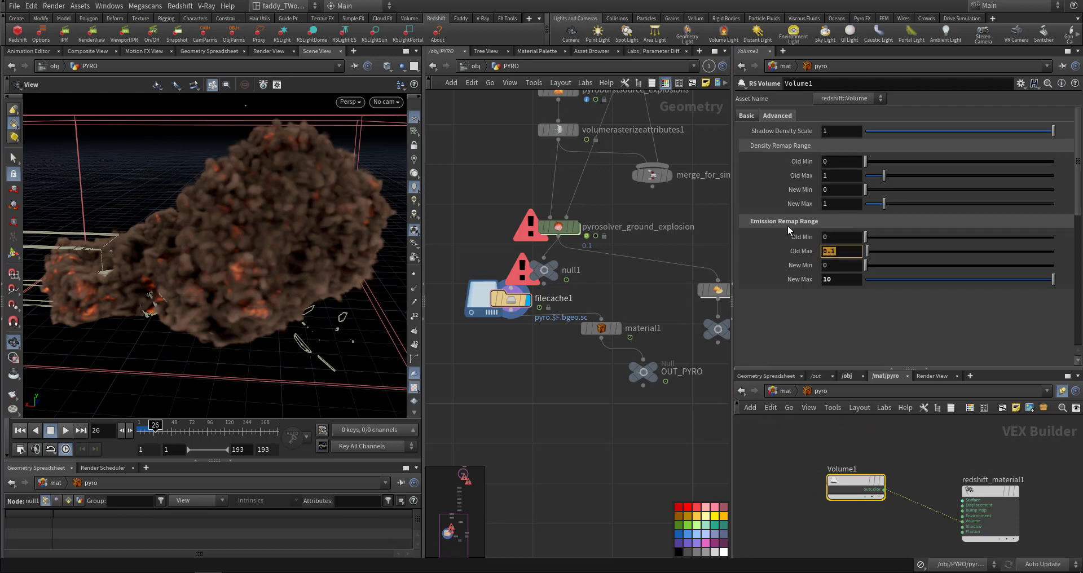
left_click(840, 280)
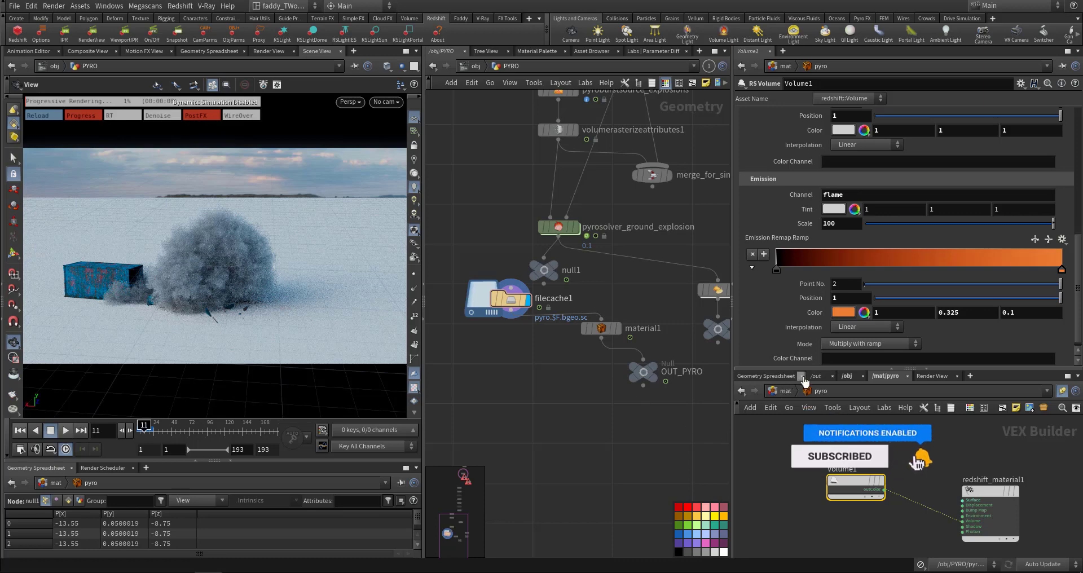
- Select Redshift_ROP5 in /out and launch its RenderView
left_click(918, 532)
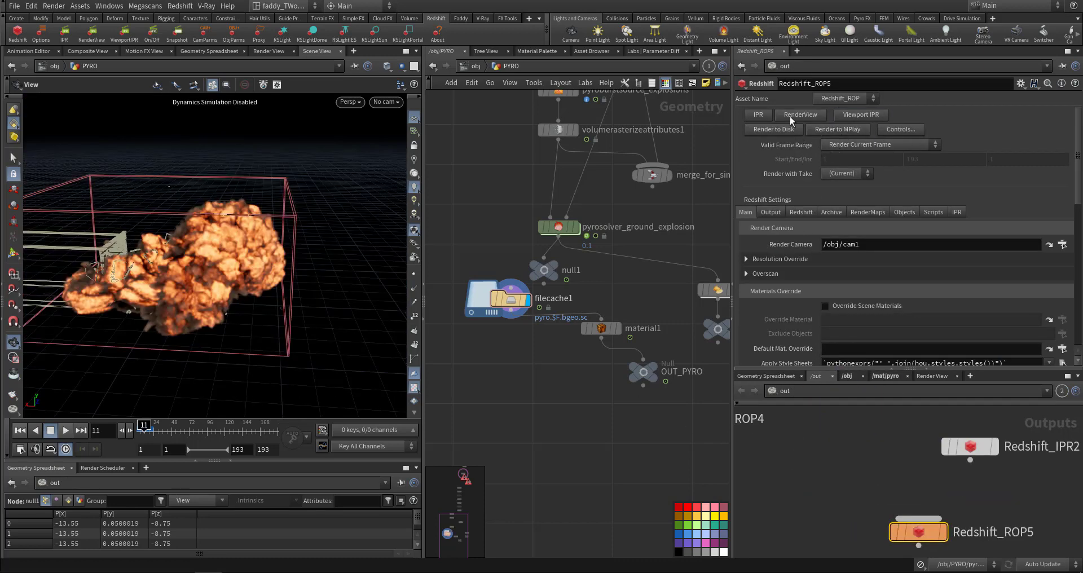
left_click(800, 114)
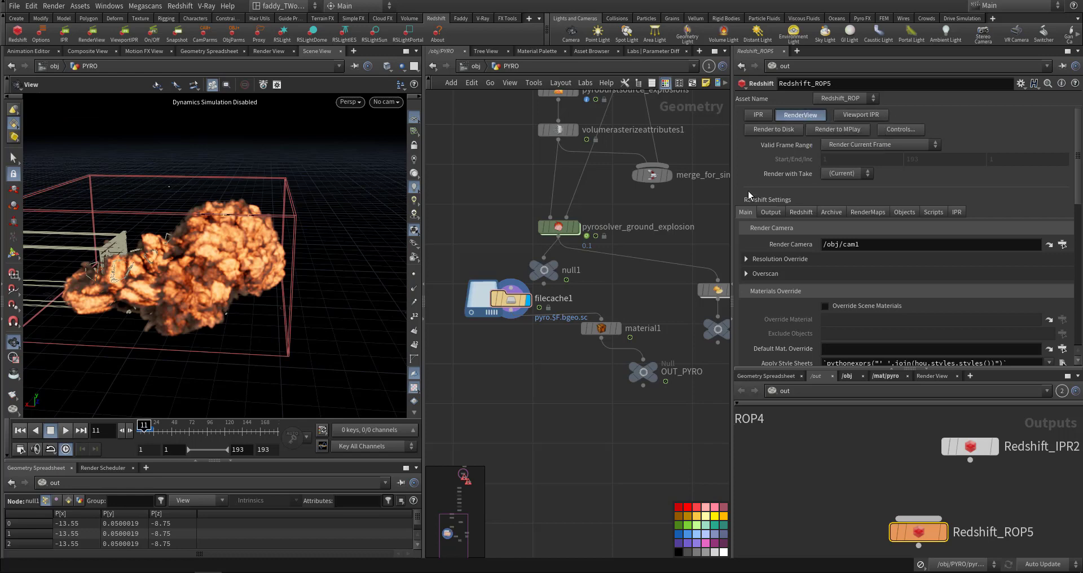
left_click(800, 114)
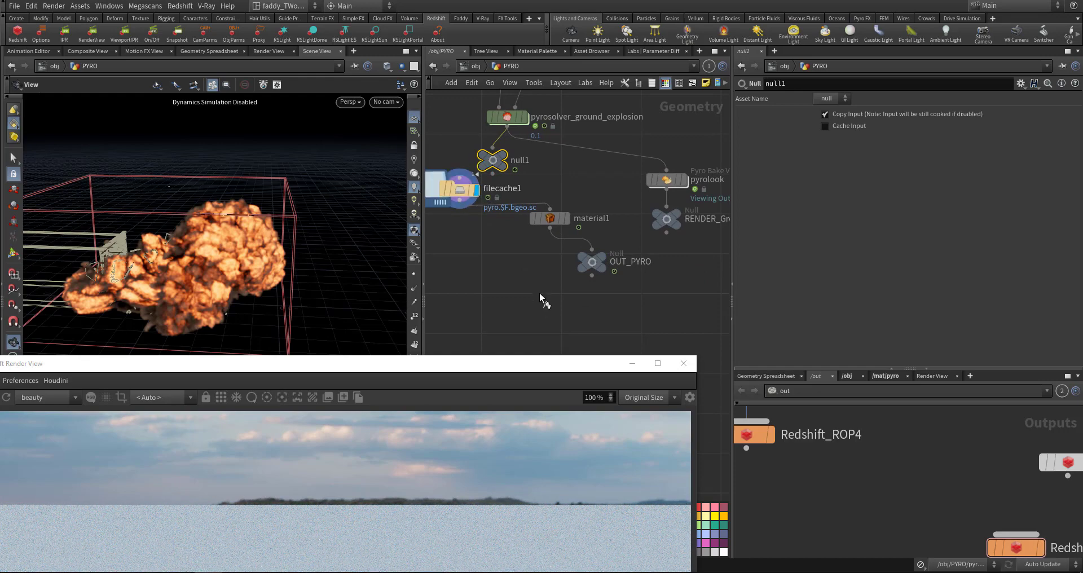
- Close Render View, start Redshift_ROP5 Viewport IPR, and scrub to frame 25
left_click_drag(345, 363, 401, 284)
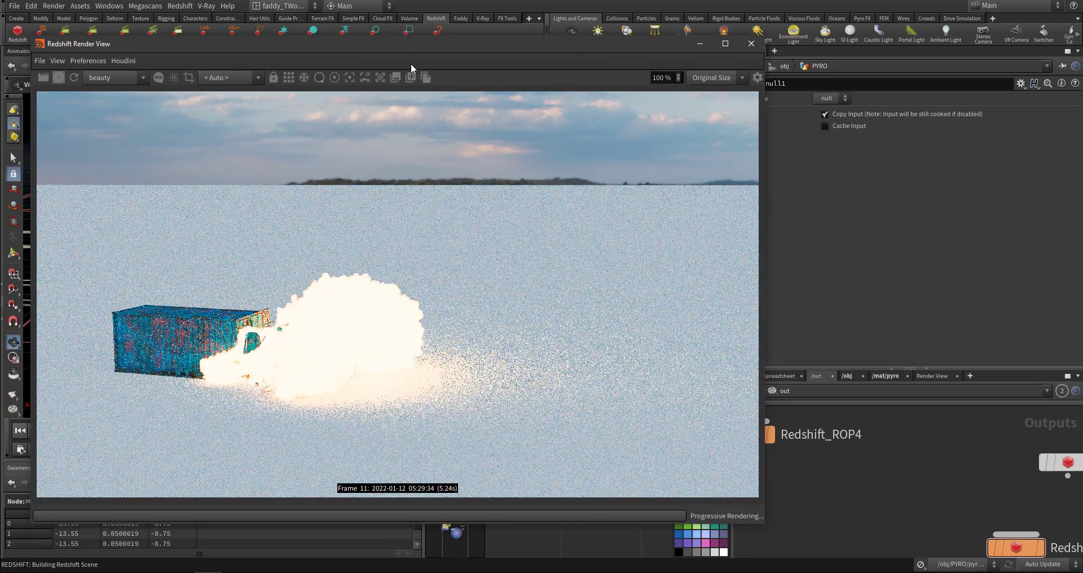
left_click(750, 44)
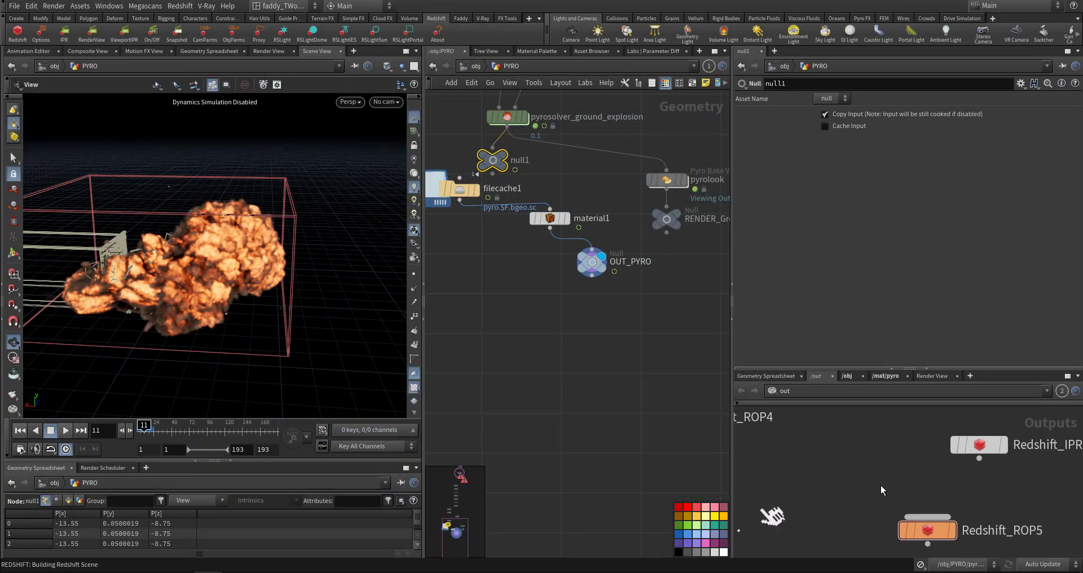
left_click(927, 530)
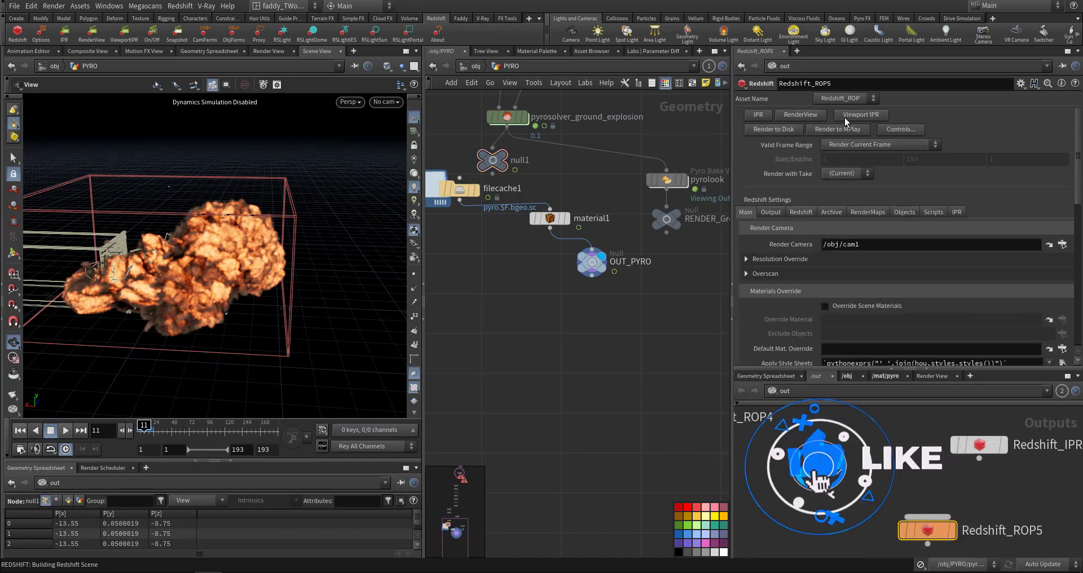
left_click(860, 115)
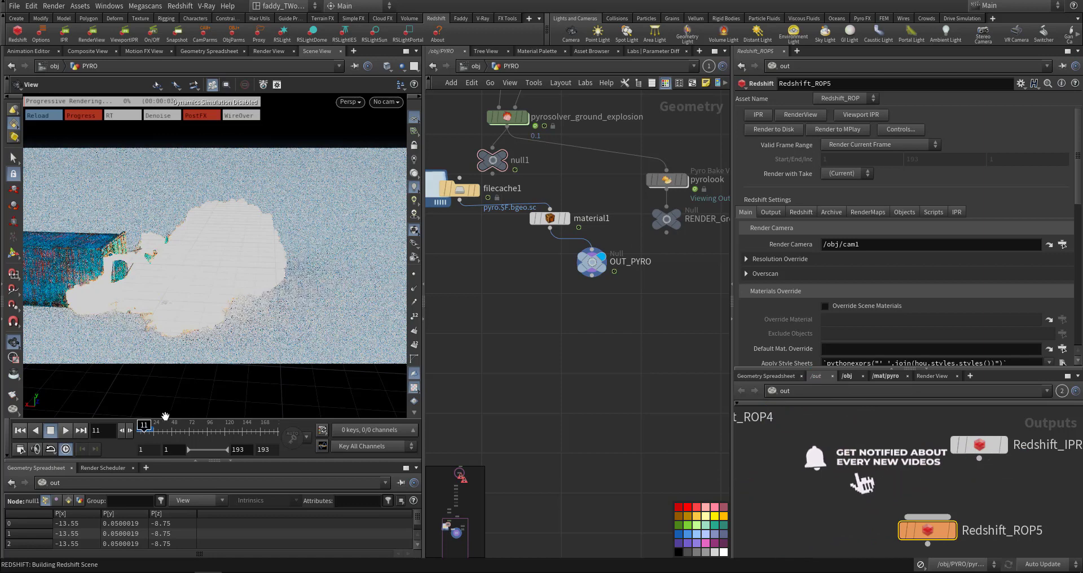
left_click_drag(142, 425, 153, 425)
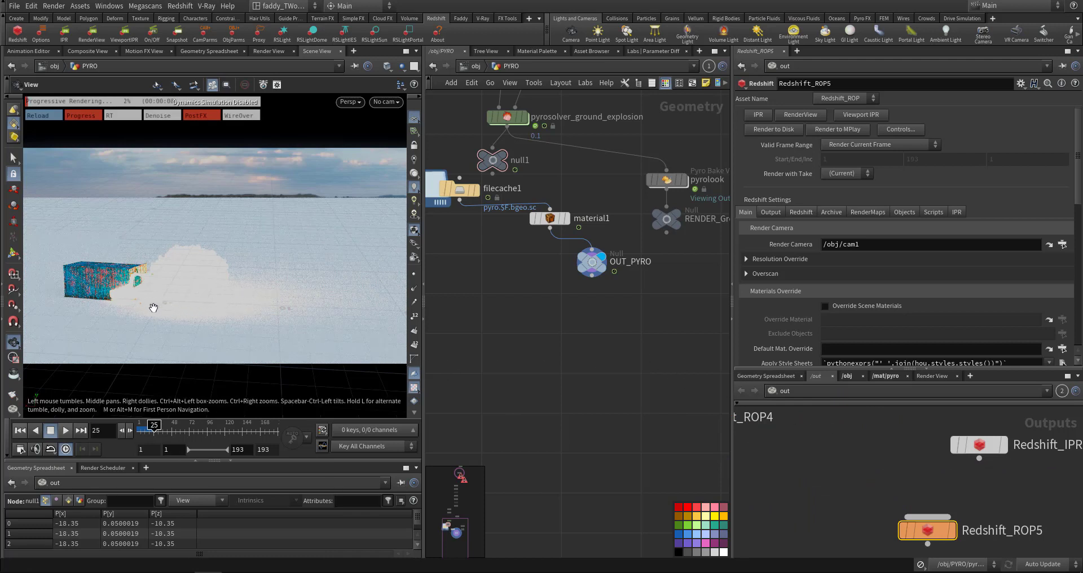
mouse_move(324, 286)
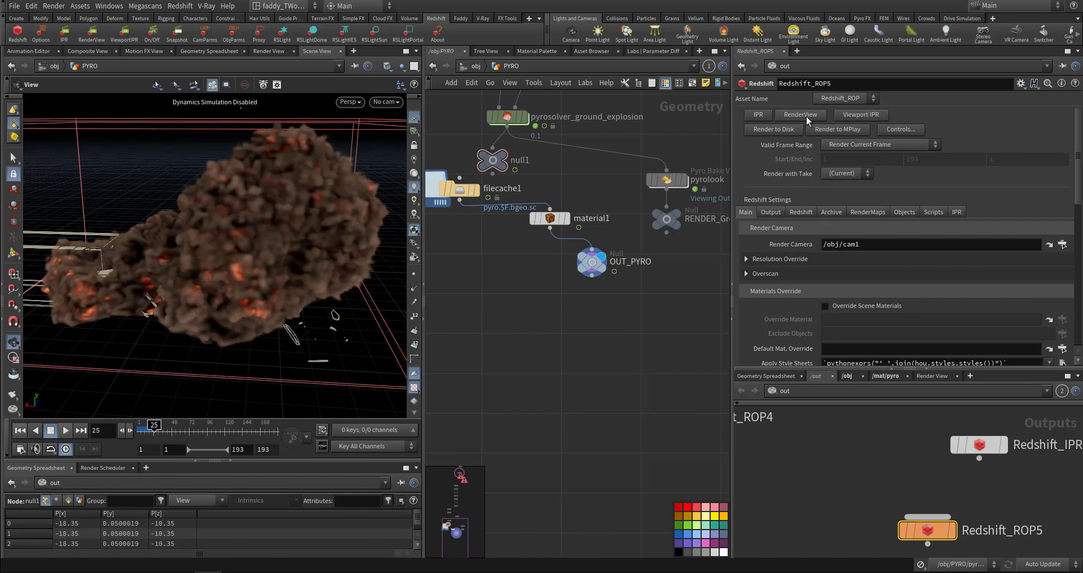
- Render frame 42 in RenderView, then select the Volume1 material
left_click(800, 115)
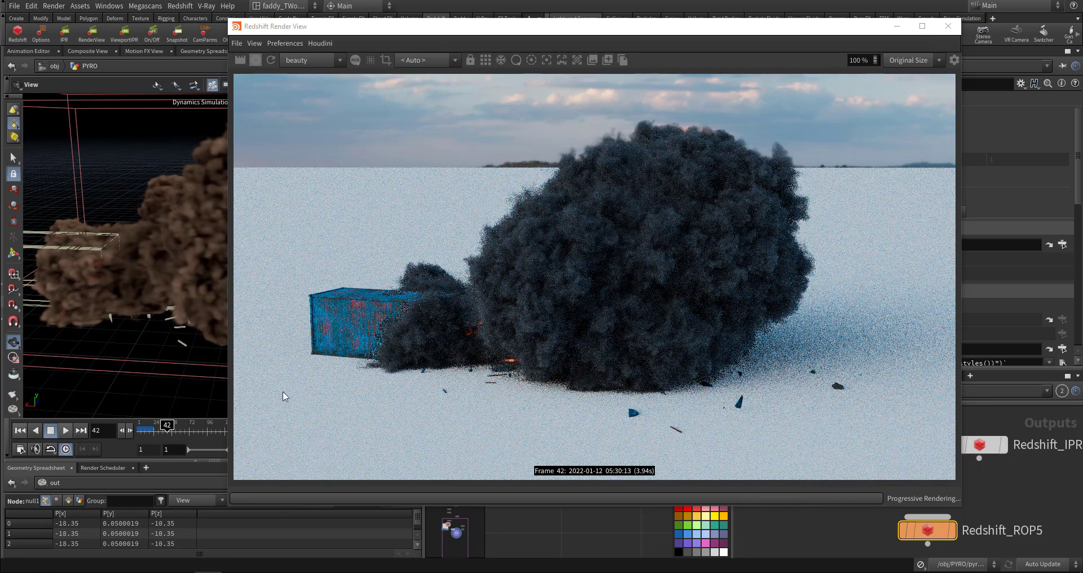
left_click(271, 59)
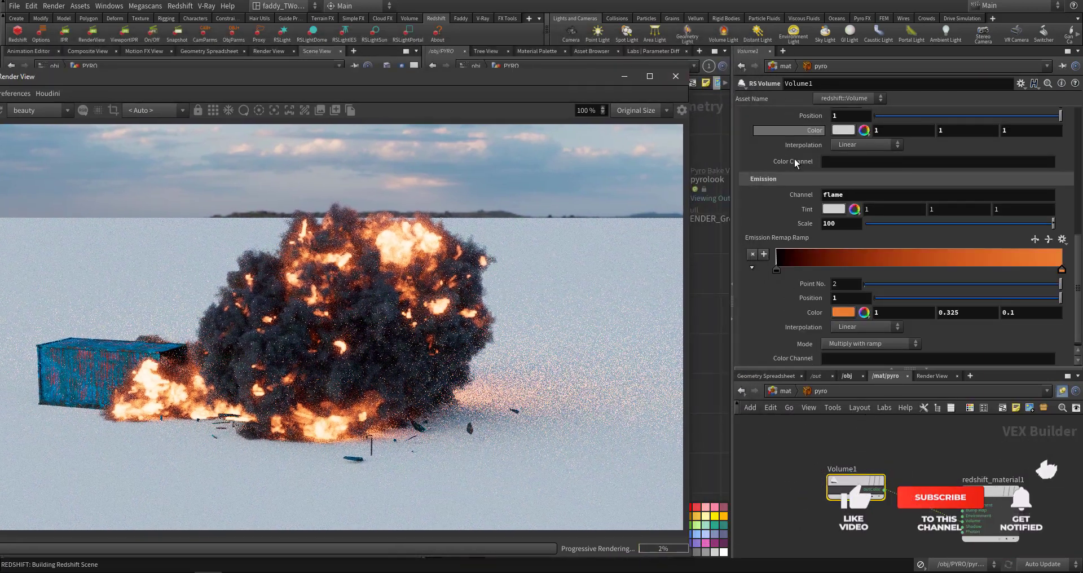
- Set the Volume1 material's Density Remap New Max to 5
left_click(776, 115)
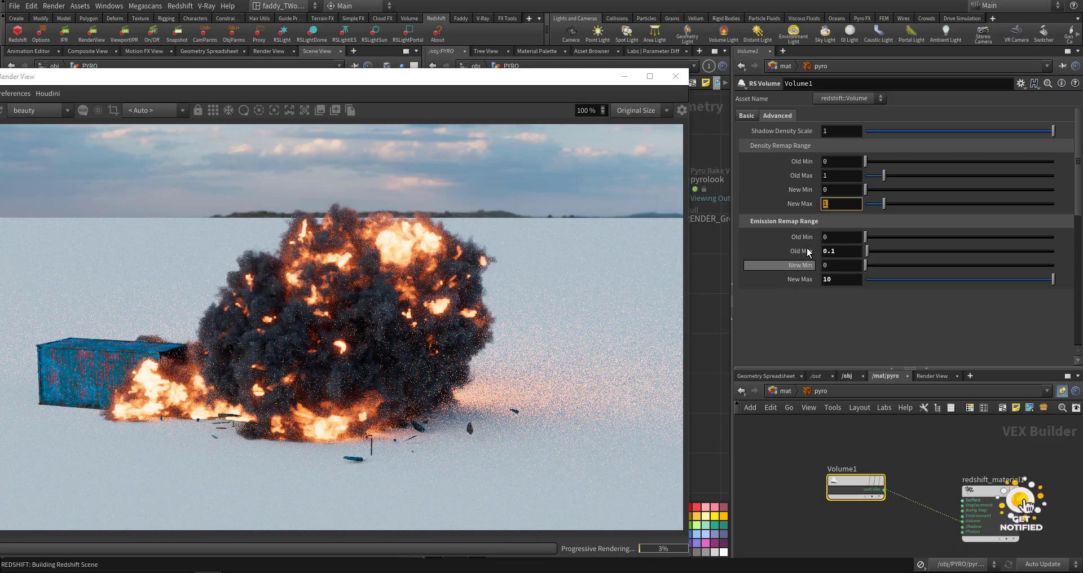
type("5")
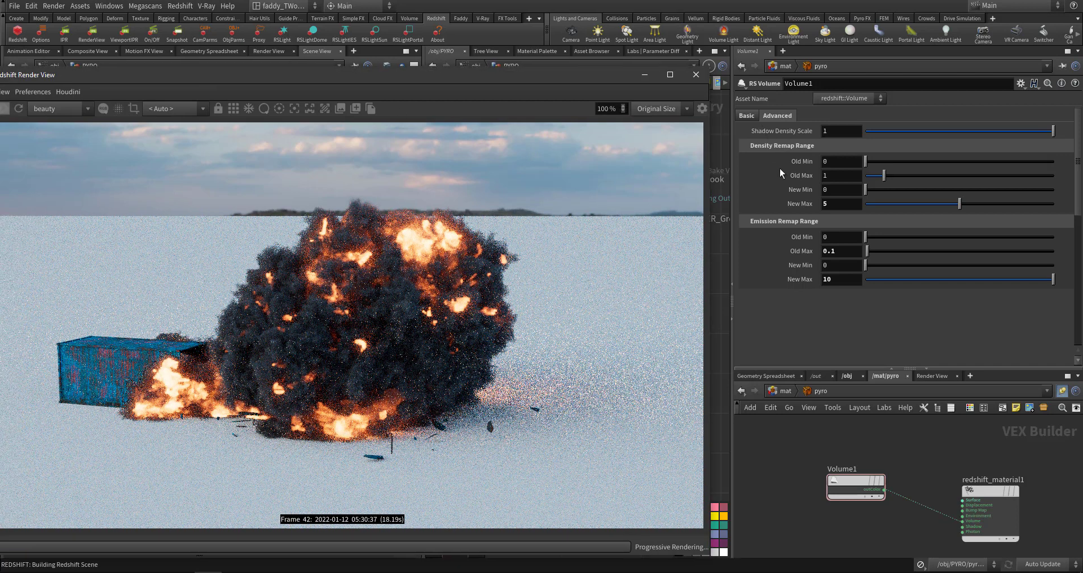
type("50")
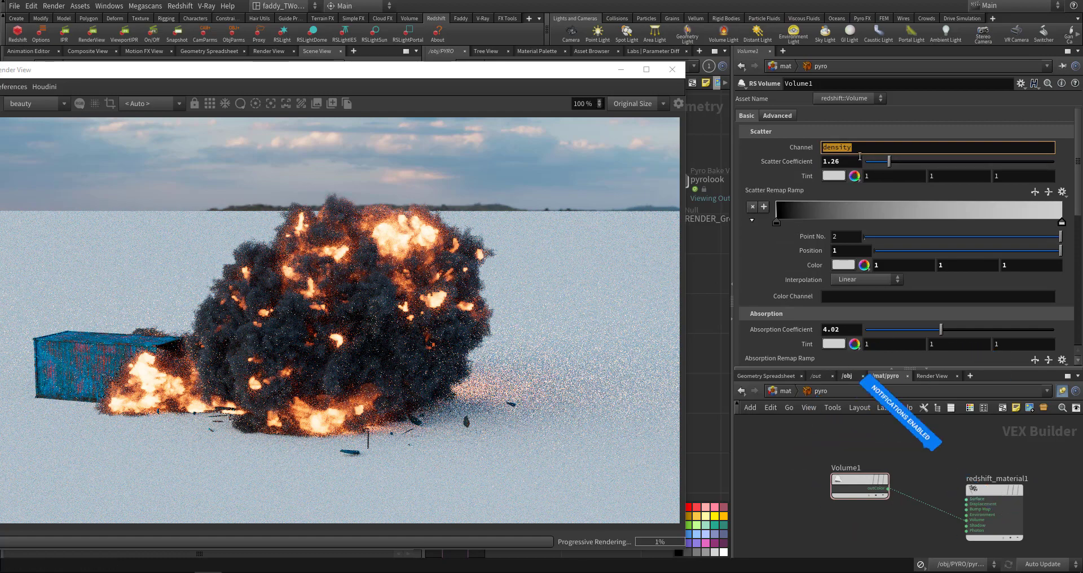
- Set the RS Volume scatter coefficient to 1 and the absorption coefficient to about 9.1
left_click_drag(888, 161, 1017, 161)
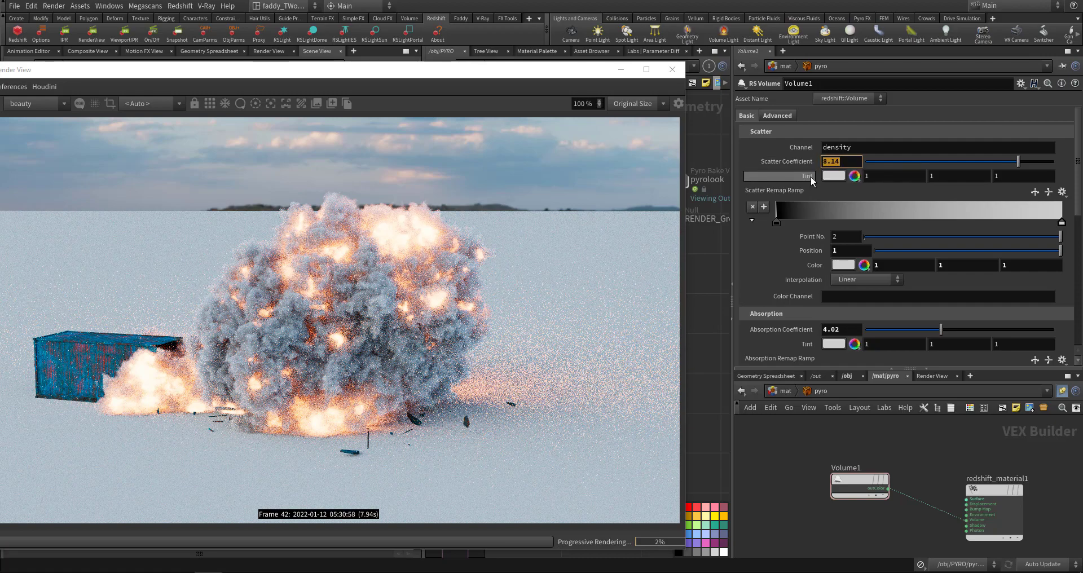
type("1")
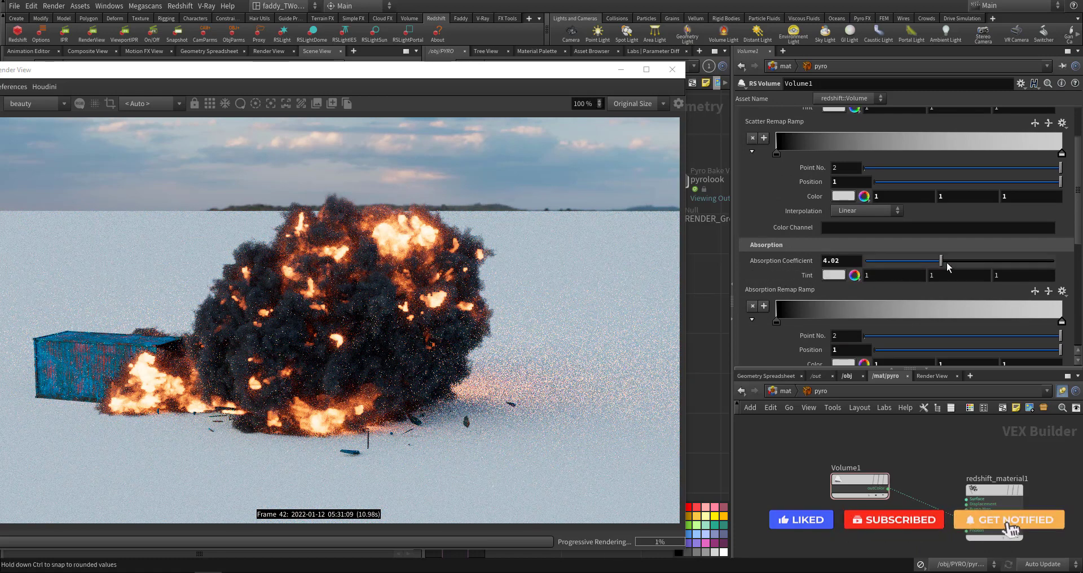
left_click_drag(939, 260, 1047, 260)
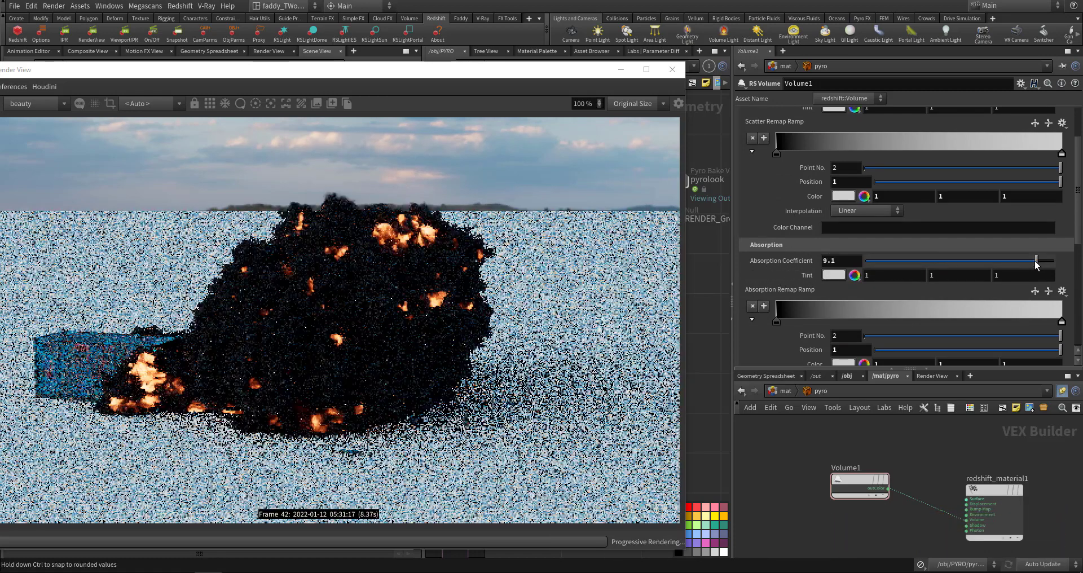
left_click_drag(1049, 260, 872, 260)
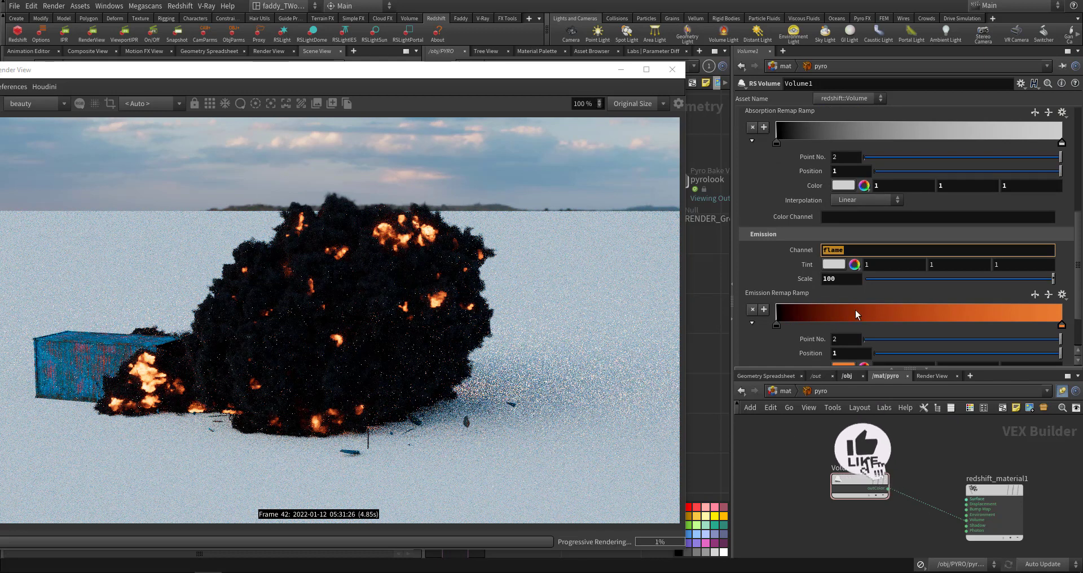
- Set the Emission Scale on the RS Volume material to 50
type("tem")
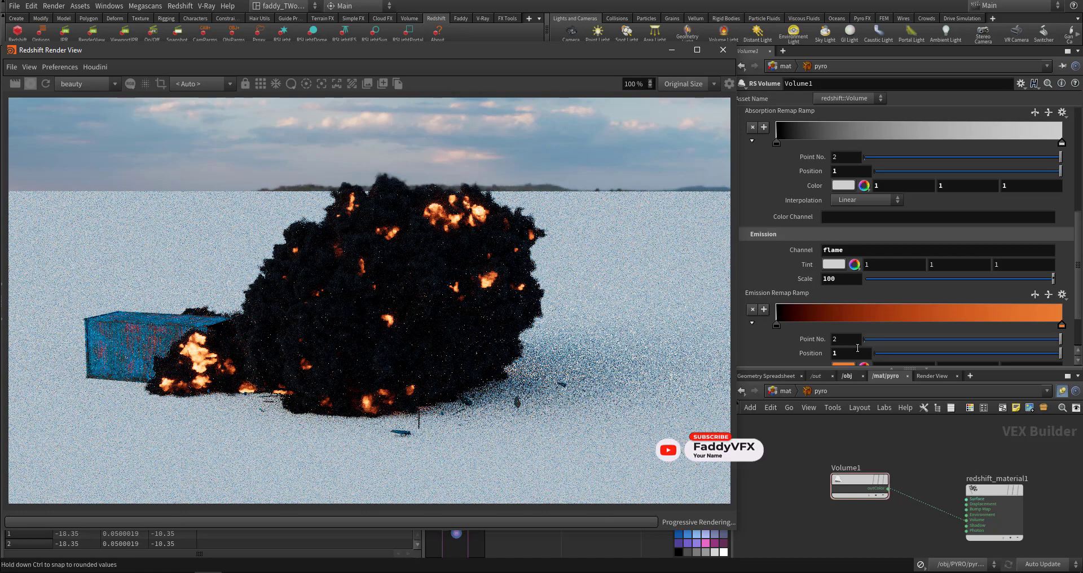
type("50")
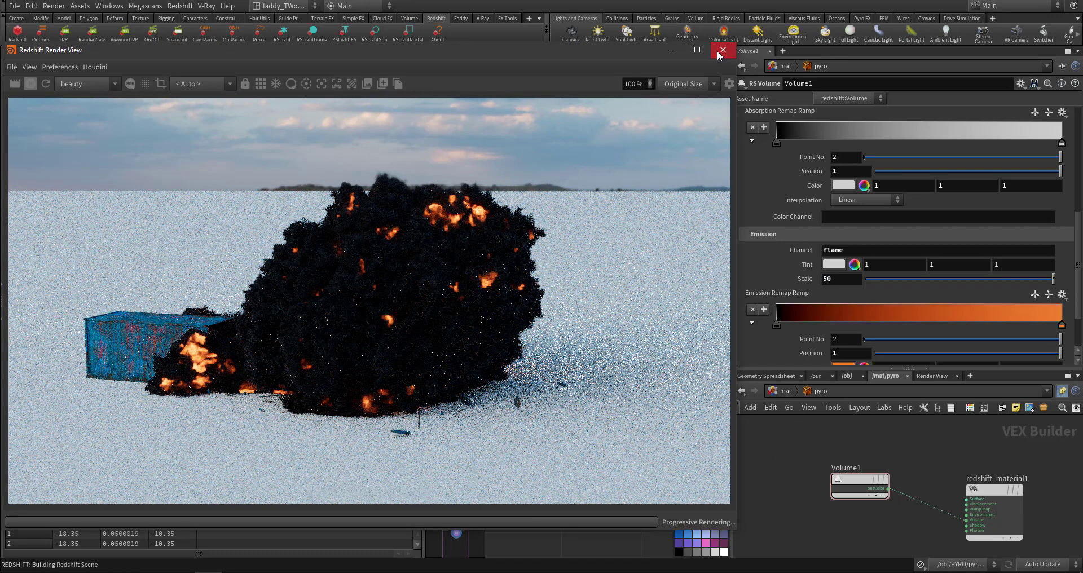
- Close the Redshift Render View, then play, pause and scrub the rendered sequence in MPlay
left_click(723, 50)
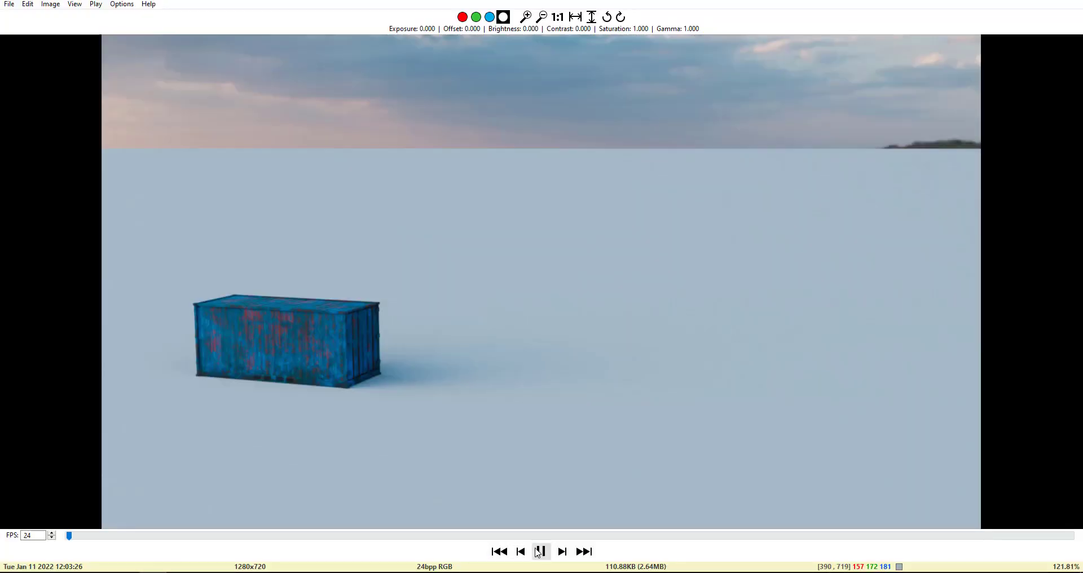
left_click(541, 551)
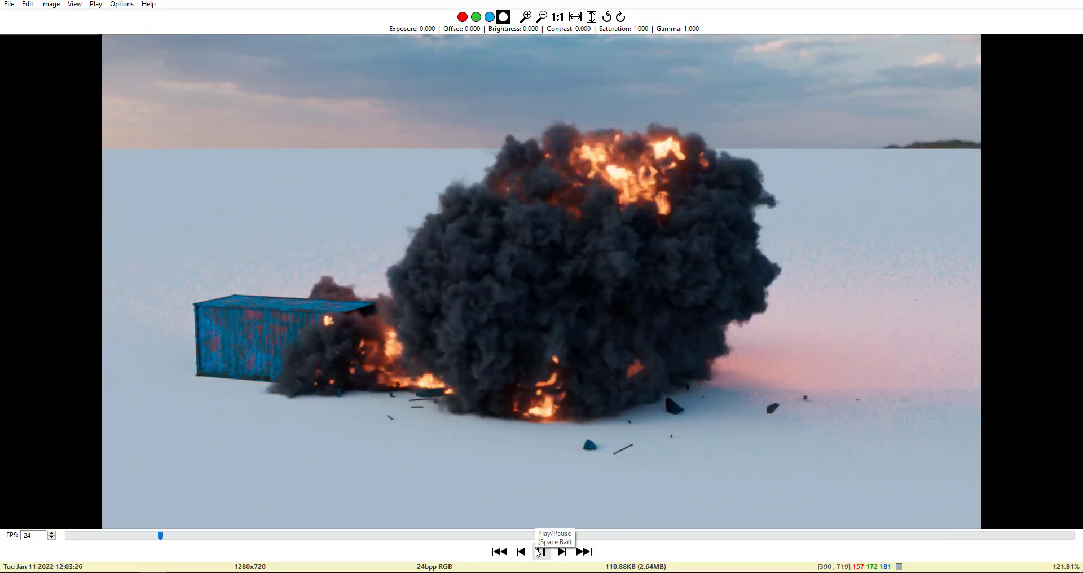
left_click(541, 552)
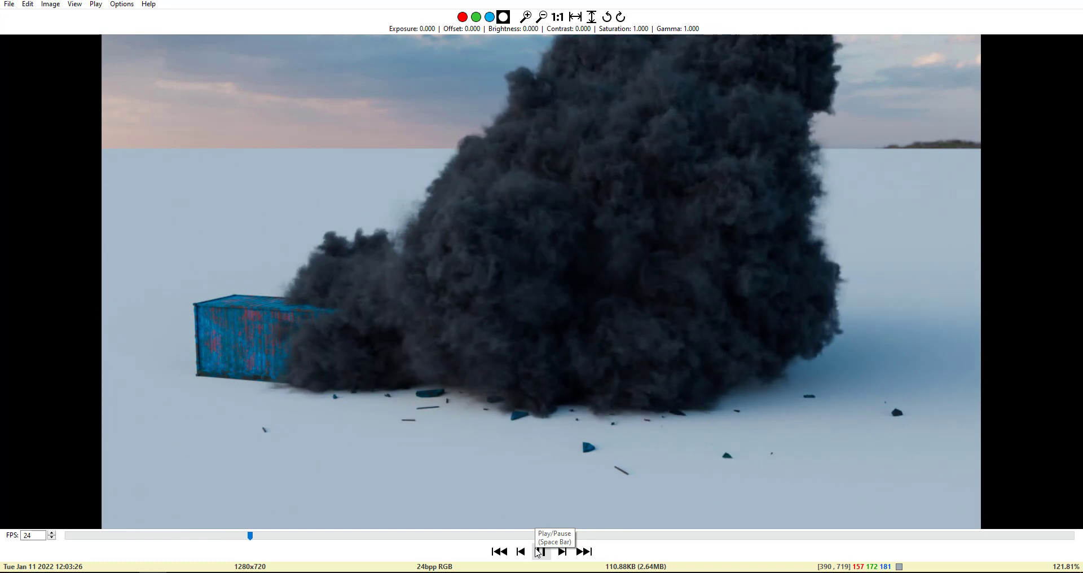
left_click(541, 552)
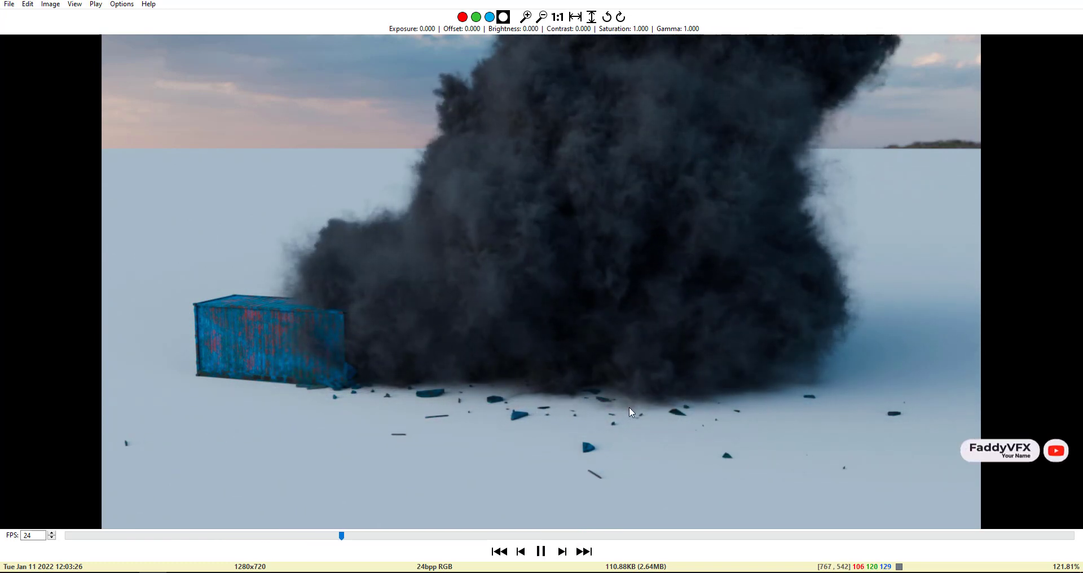
left_click(562, 551)
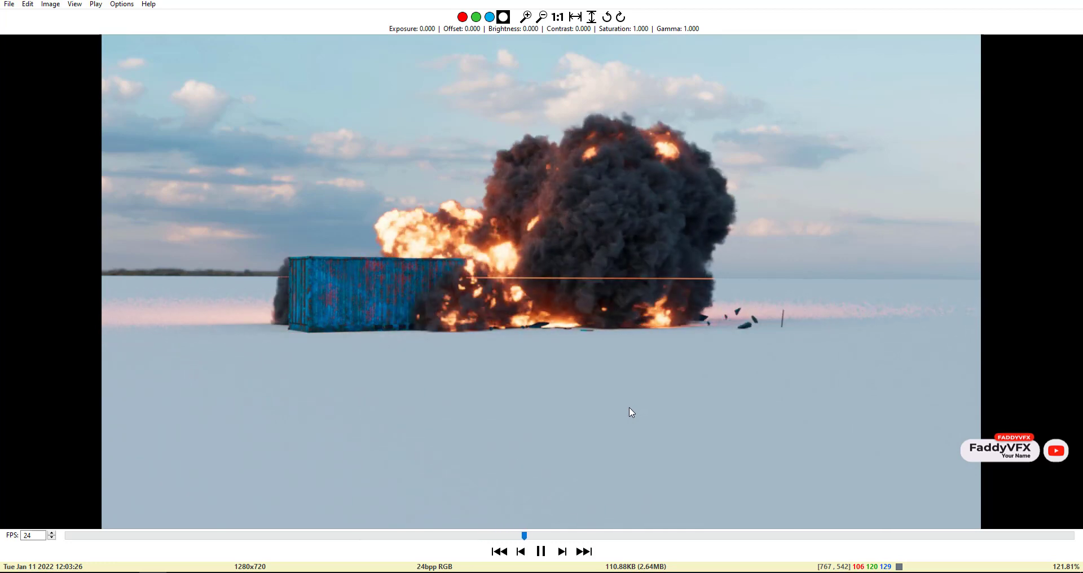
left_click(562, 551)
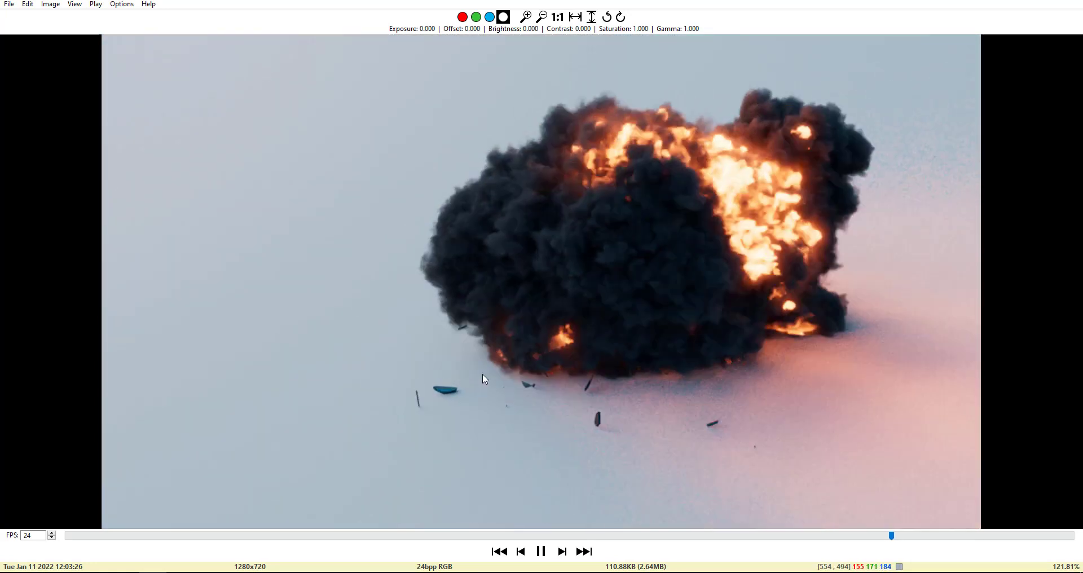
left_click_drag(891, 535, 156, 536)
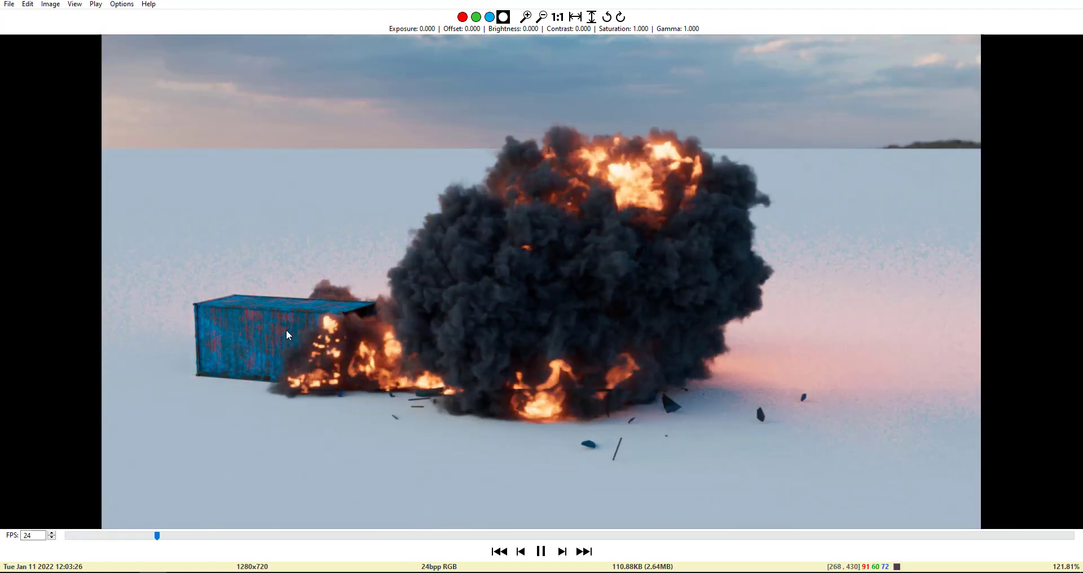